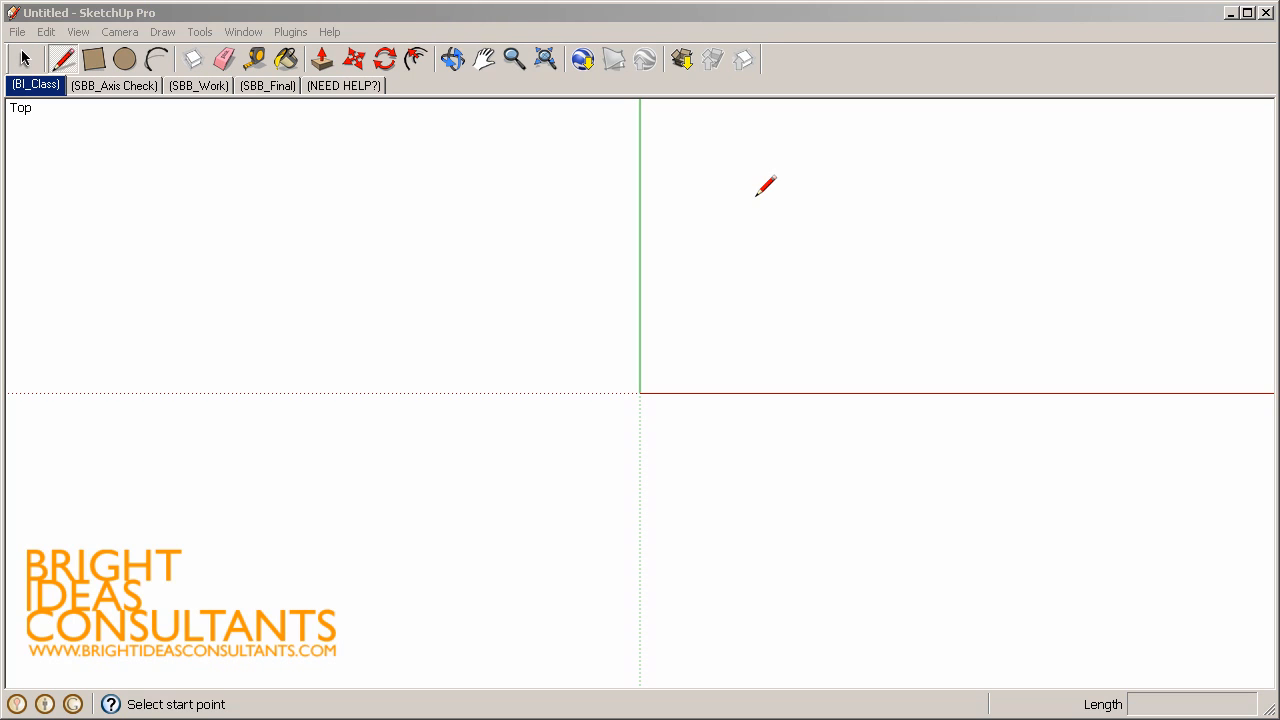
mouse_move(404, 218)
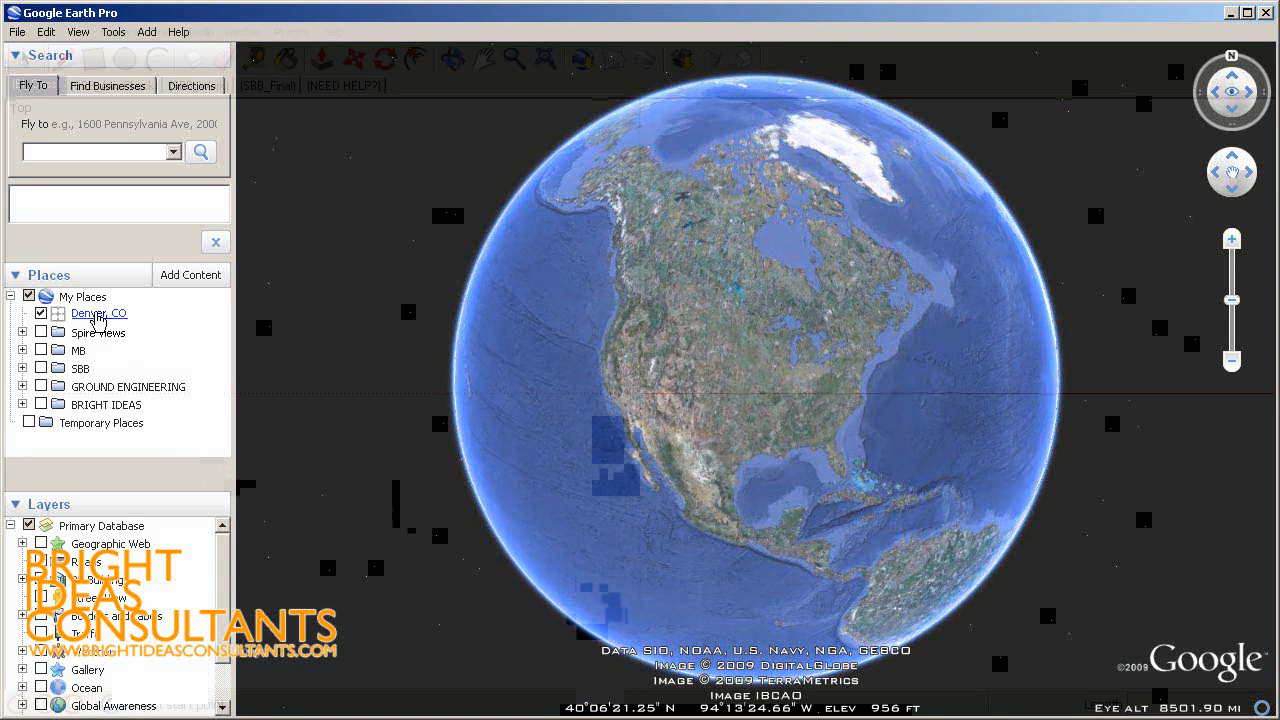
Fly to the saved Denver, CO place in Google Earth Pro
left_click(98, 312)
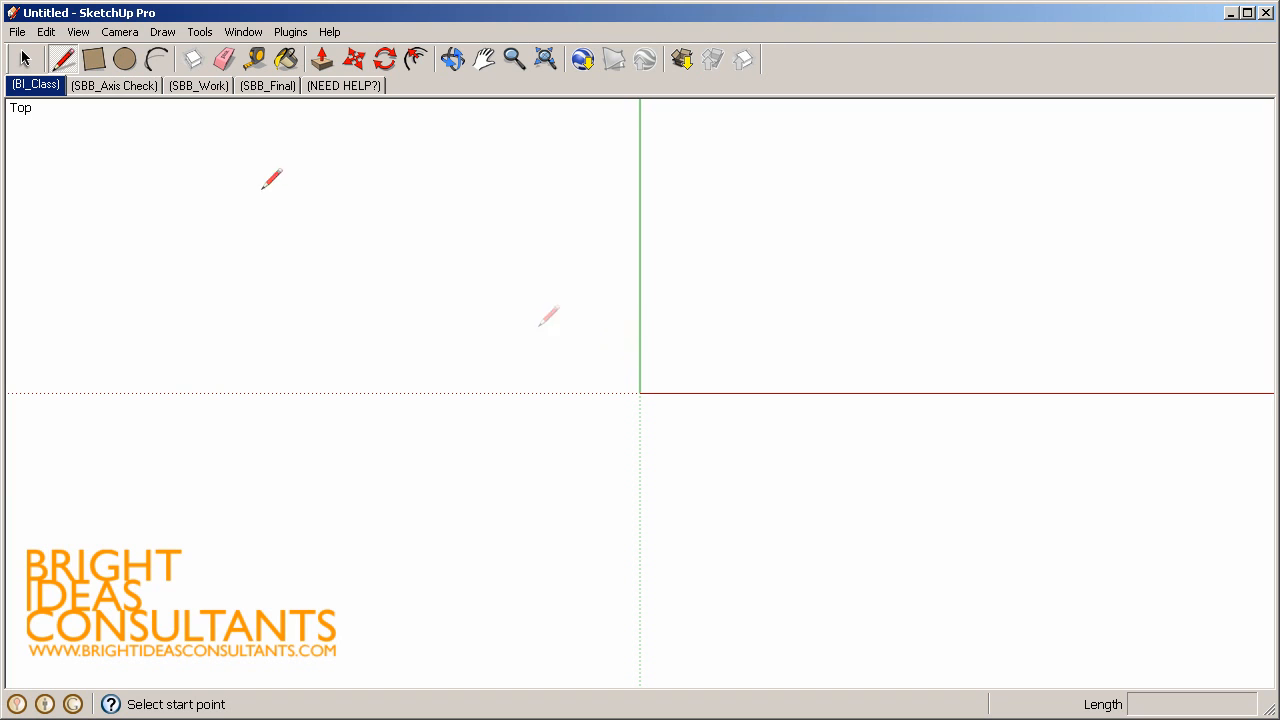
Import the current Google Earth view into the model and tape-measure a distance on it
left_click(204, 30)
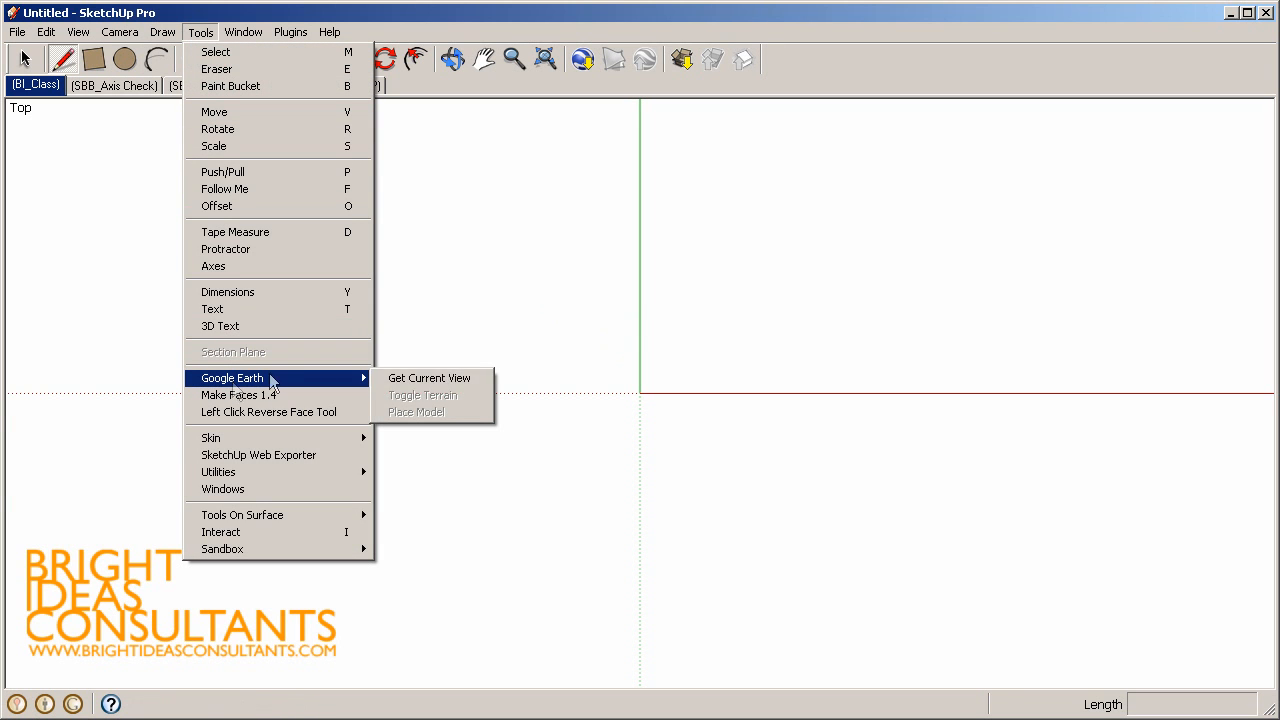
left_click(428, 378)
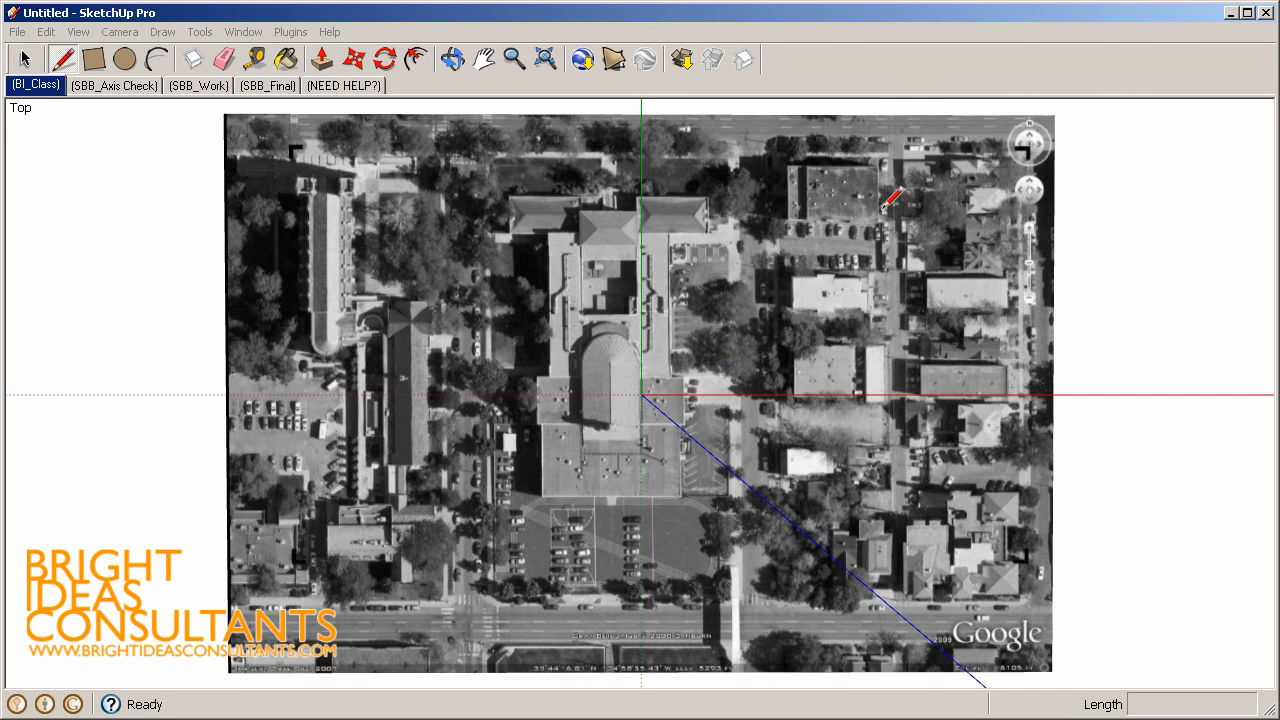
left_click(256, 56)
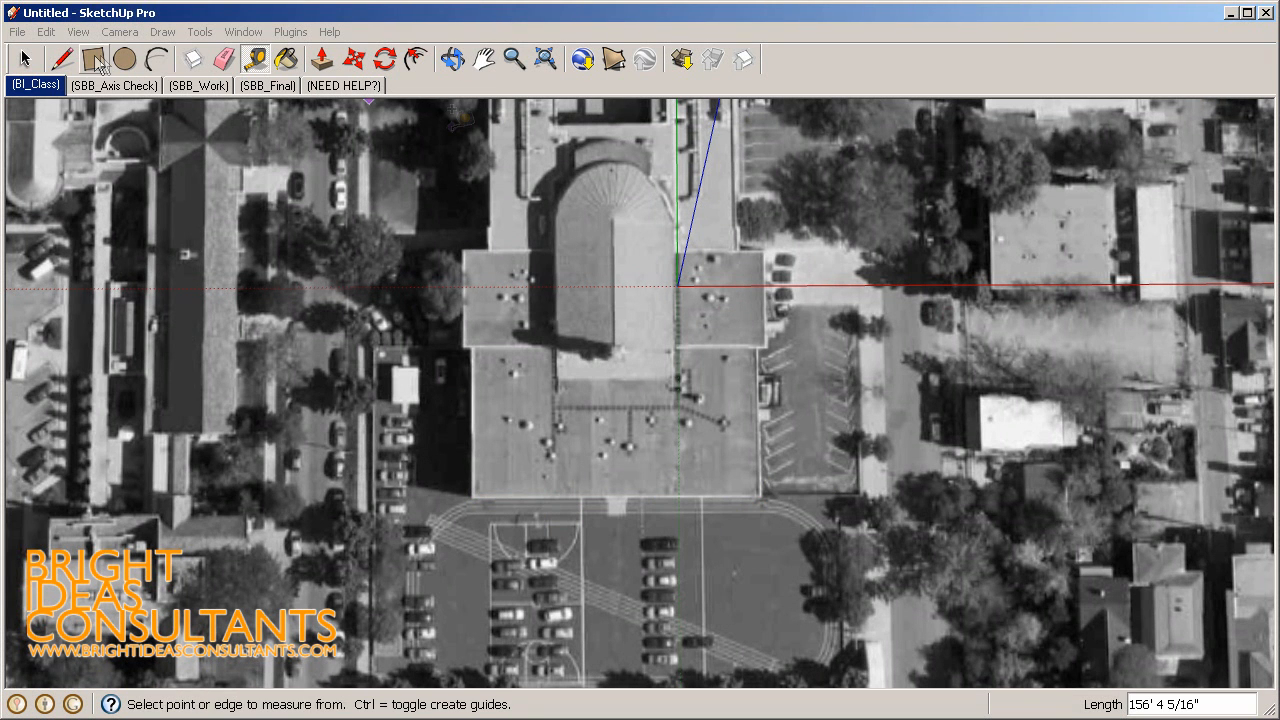
Trace rectangles over the school footprint and push them up into a 3D block
left_click(96, 56)
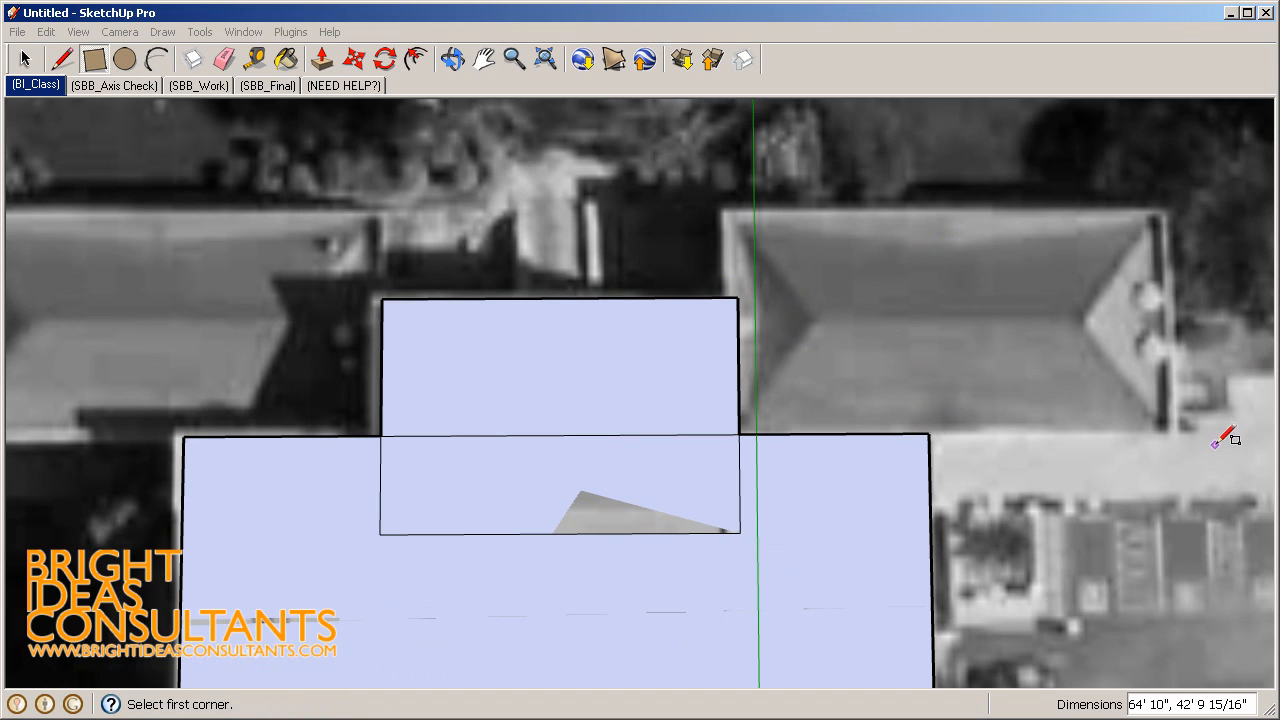
left_click_drag(738, 432, 1160, 224)
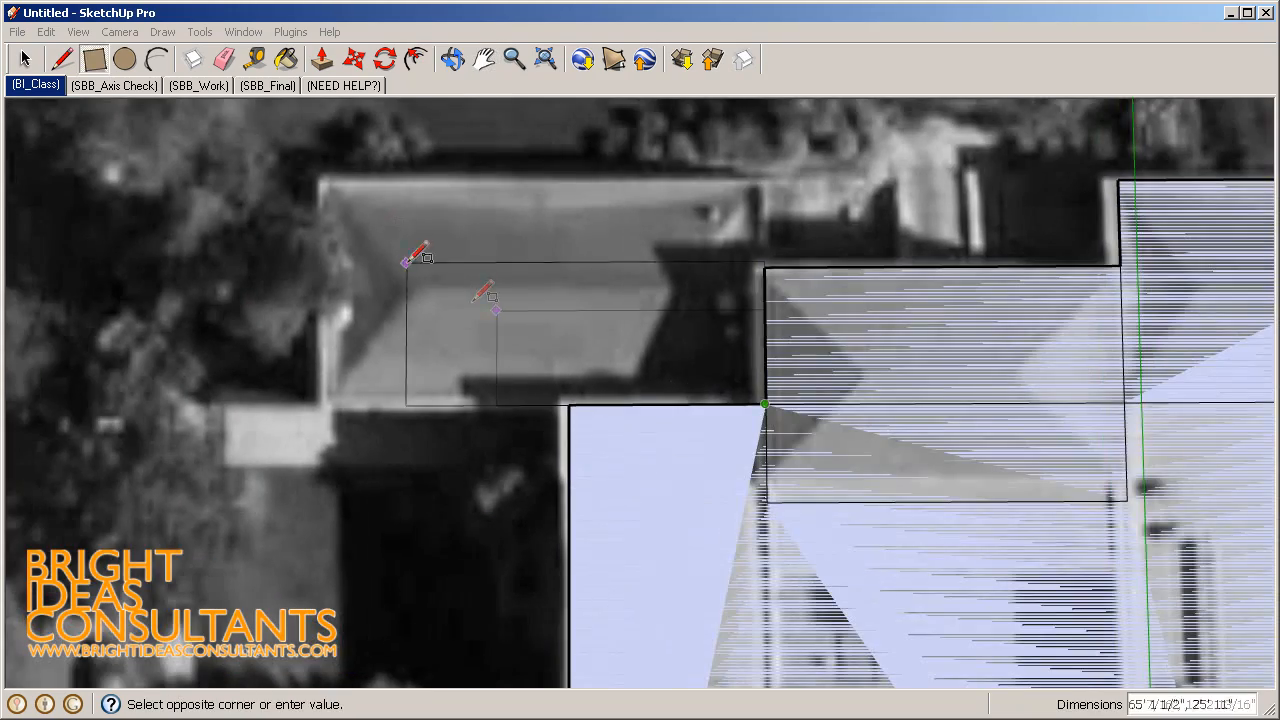
left_click(478, 56)
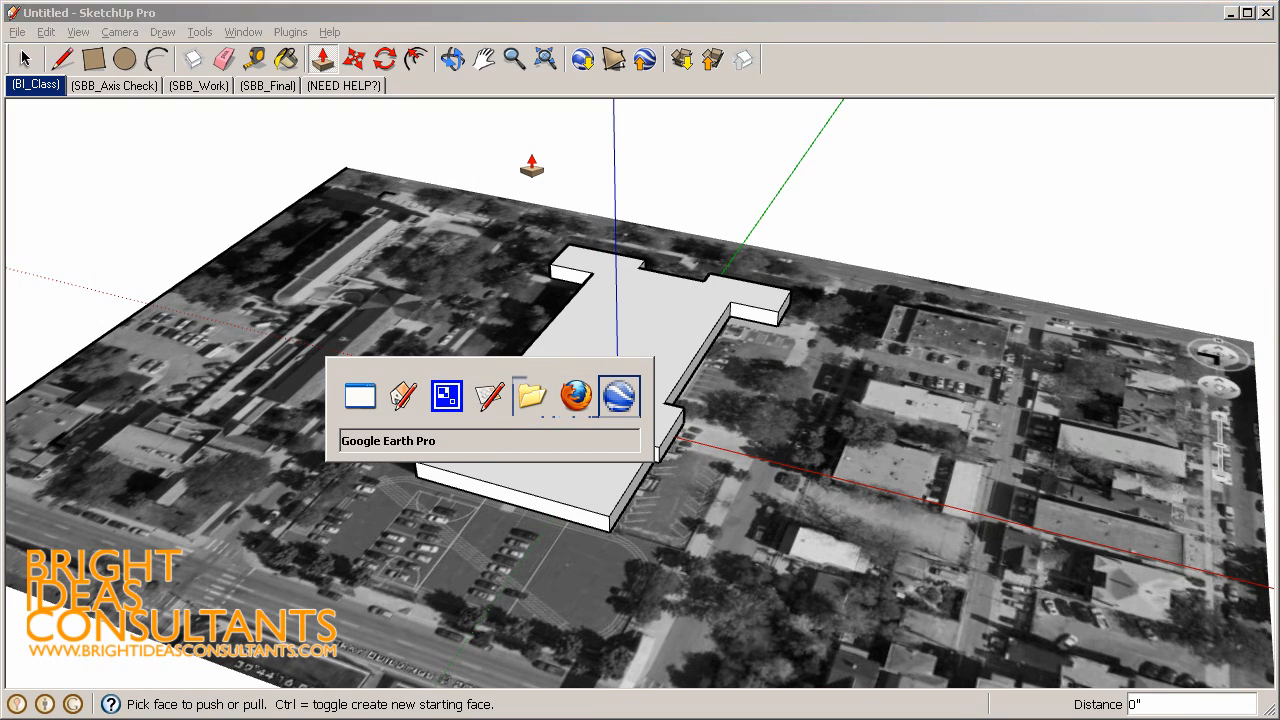
Save Google Earth's colour aerial view as Google Earth Site Color.jpg in TEMP
left_click(616, 396)
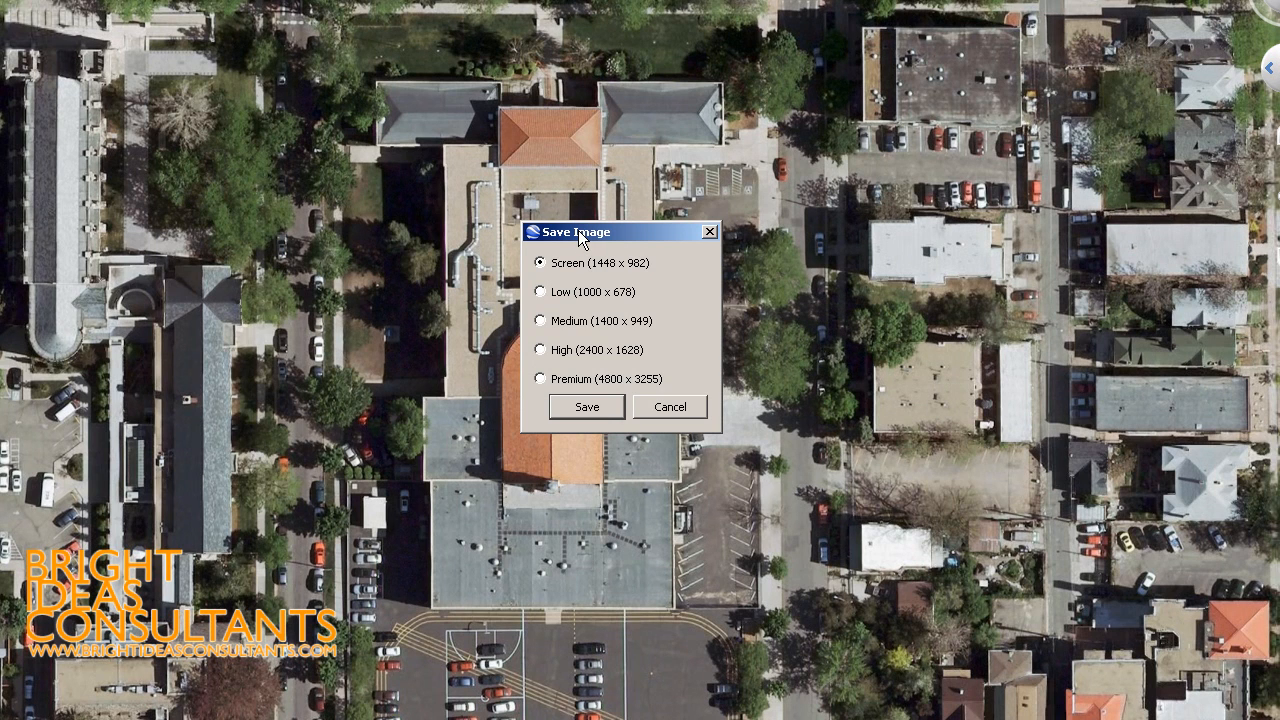
mouse_move(564, 462)
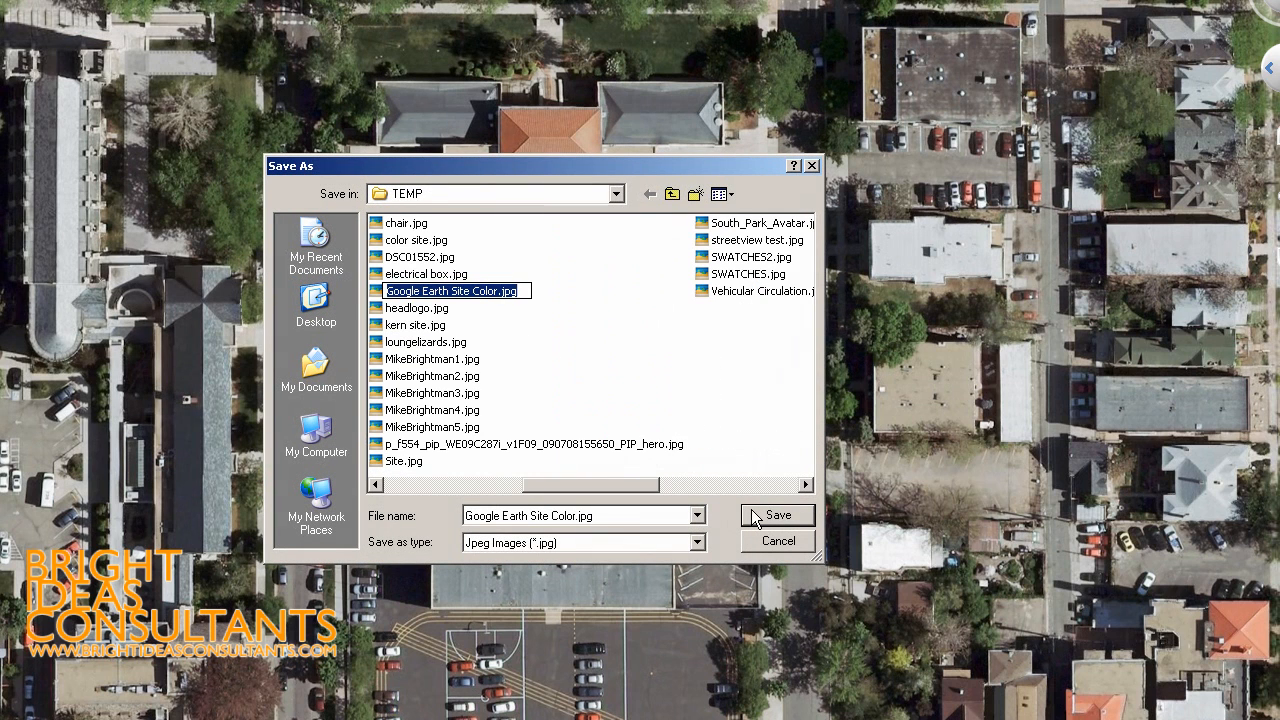
left_click(778, 516)
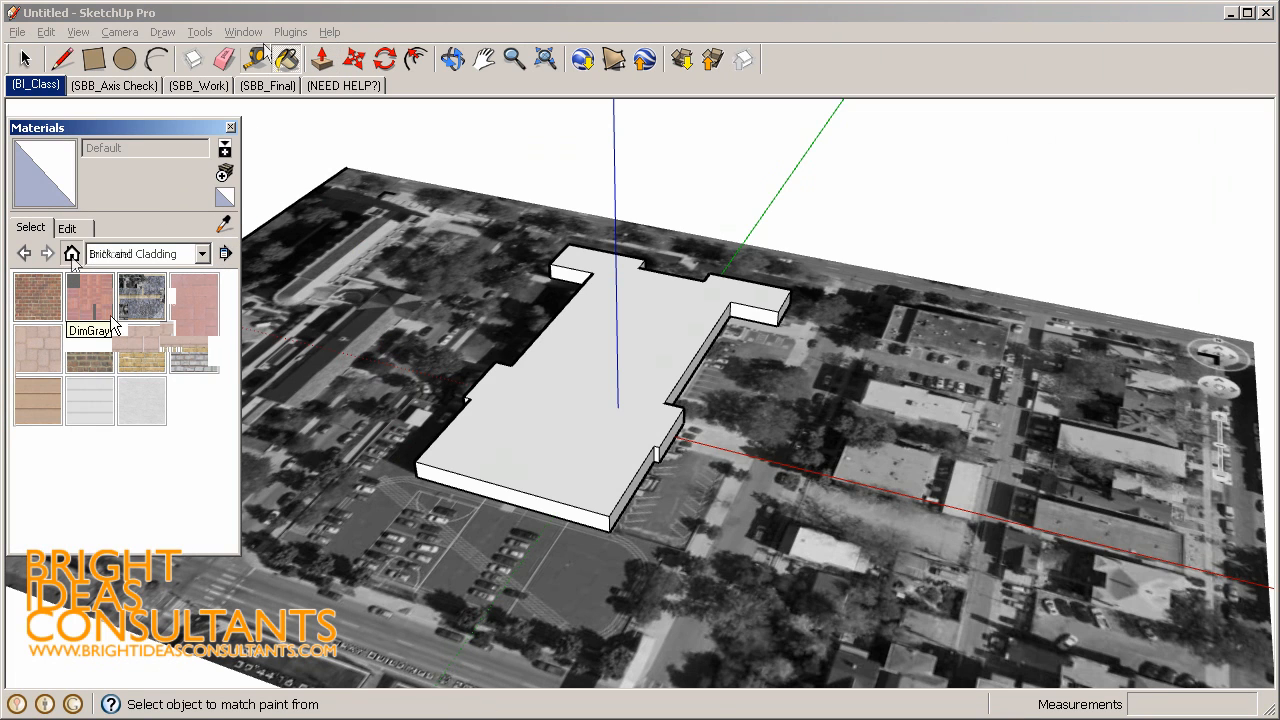
Retexture the Google Earth Snapshot1 material with the saved colour site JPG
left_click(140, 296)
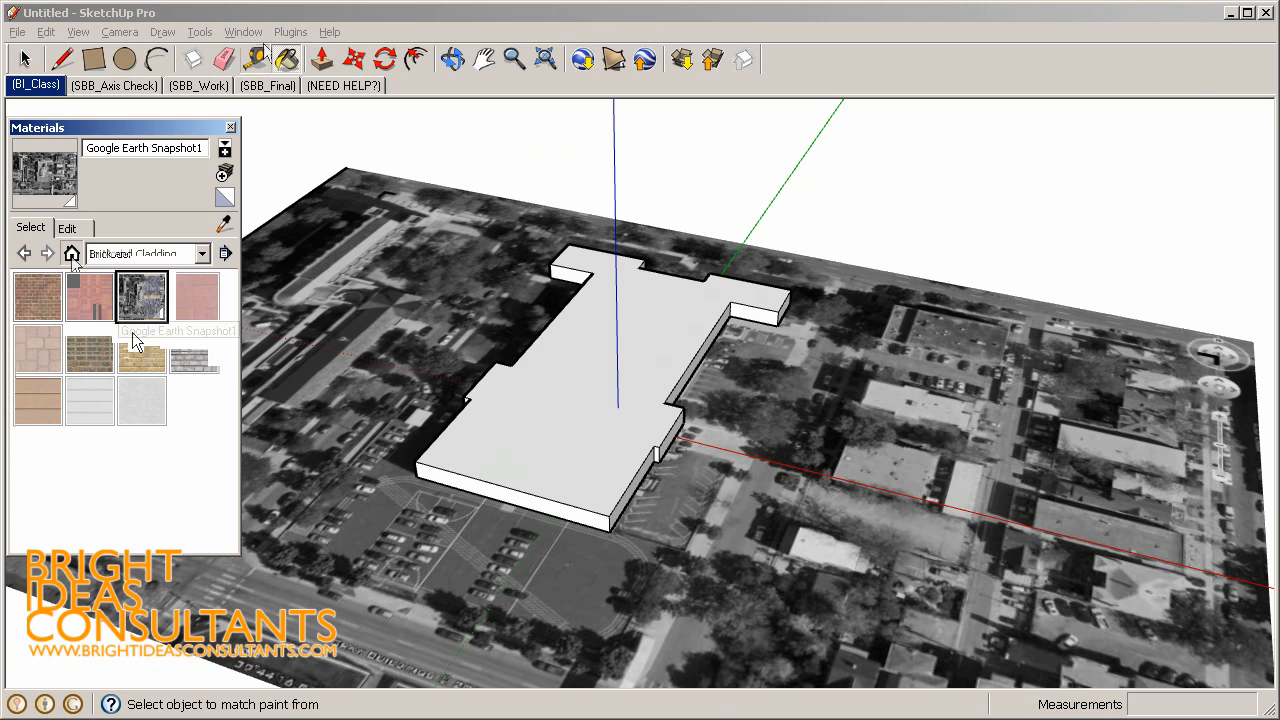
left_click(66, 228)
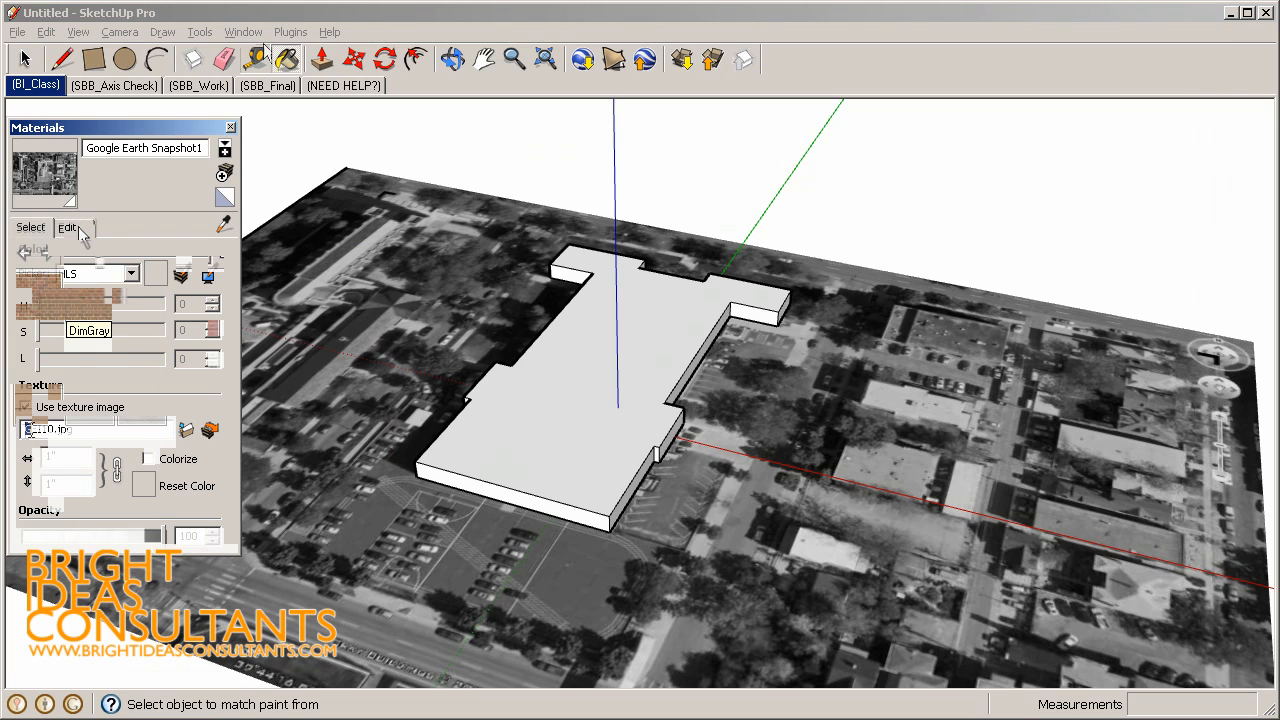
left_click(66, 228)
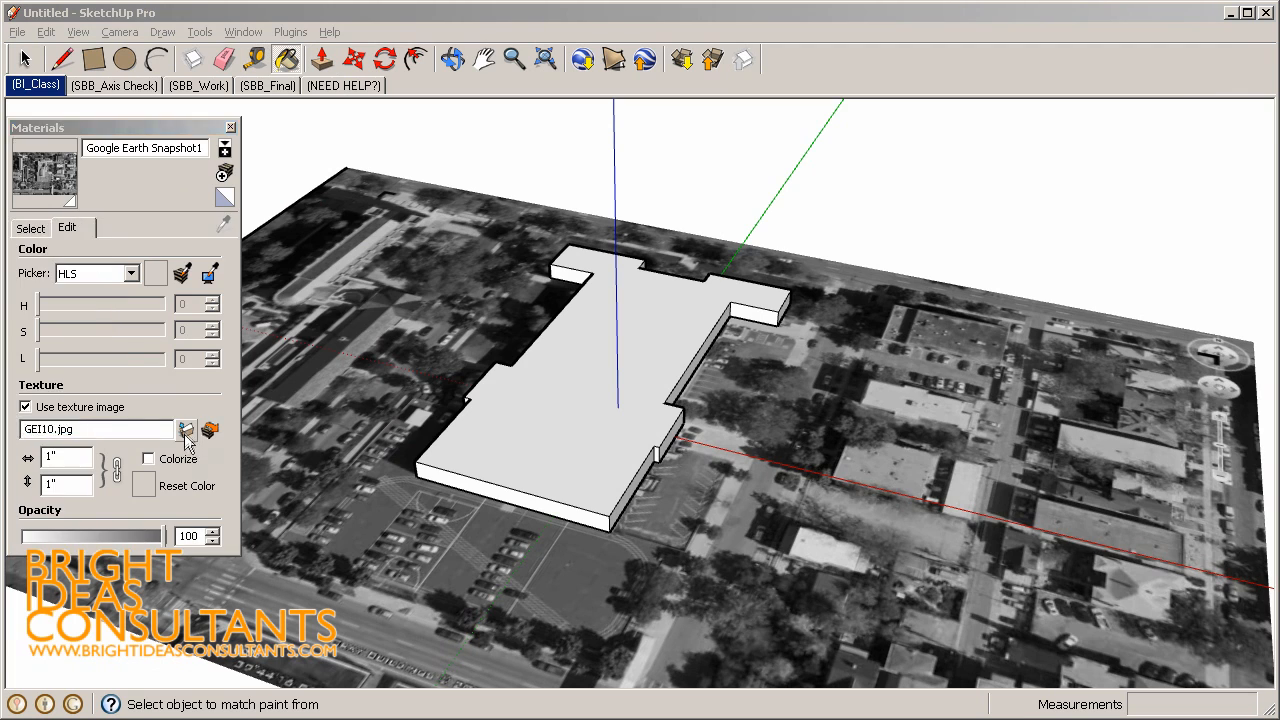
left_click(186, 430)
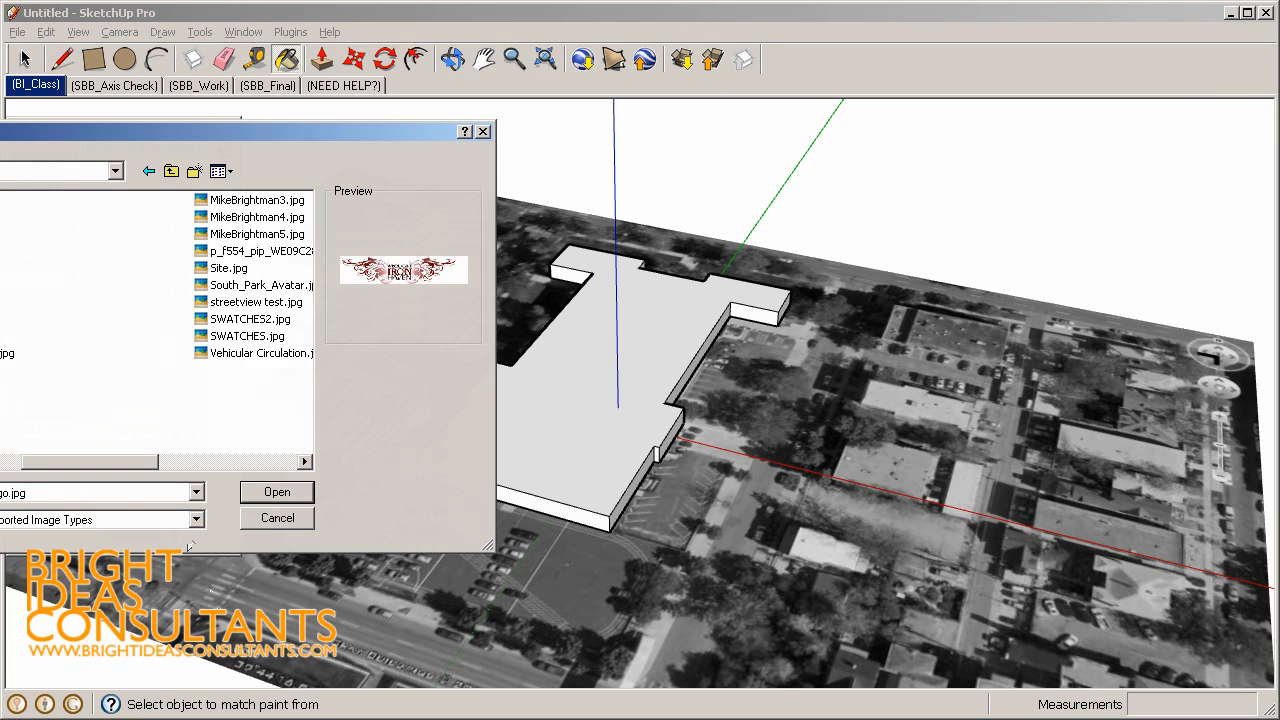
left_click(276, 492)
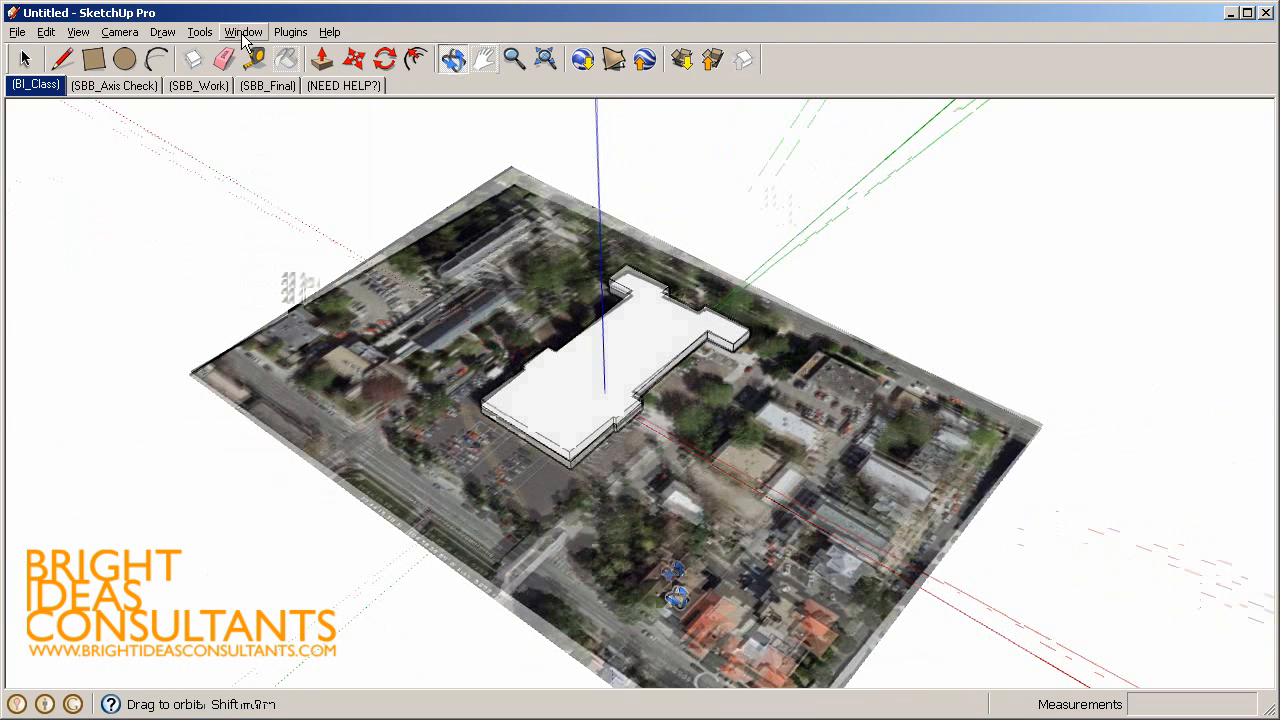
Add a Plan scene holding a parallel-projection top view of the site and update it
left_click(244, 32)
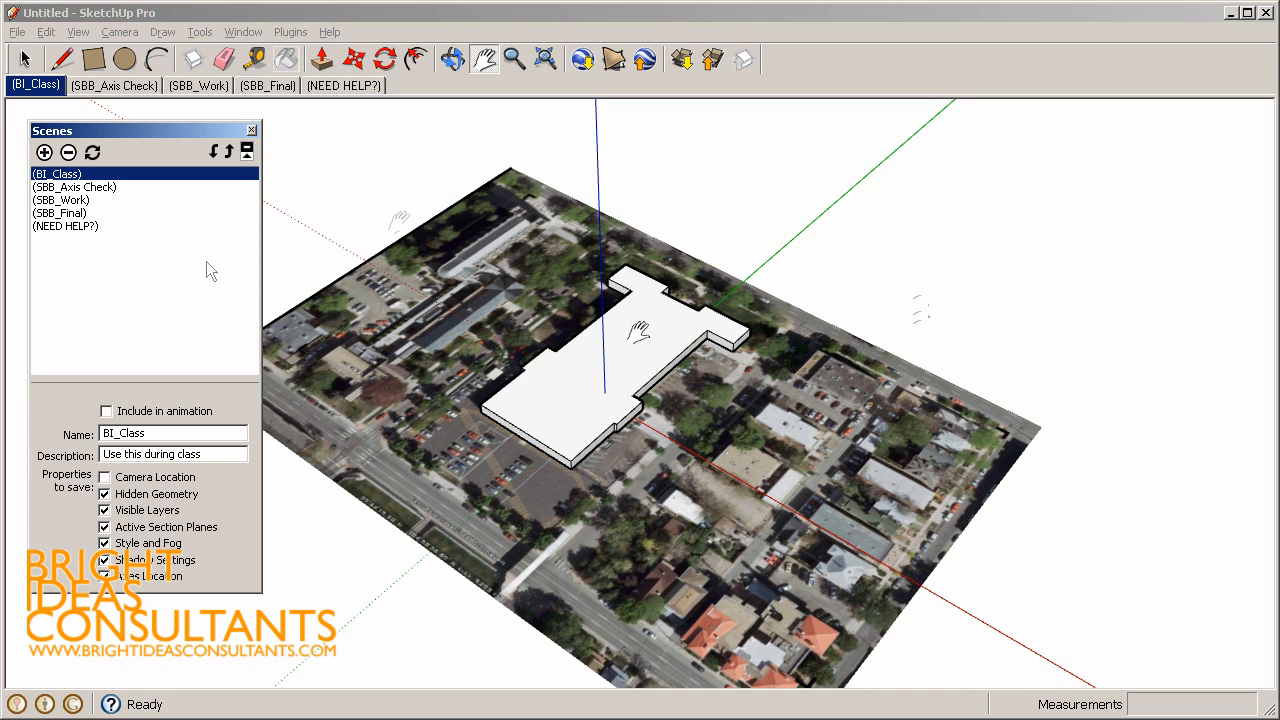
left_click(44, 152)
type("Plan")
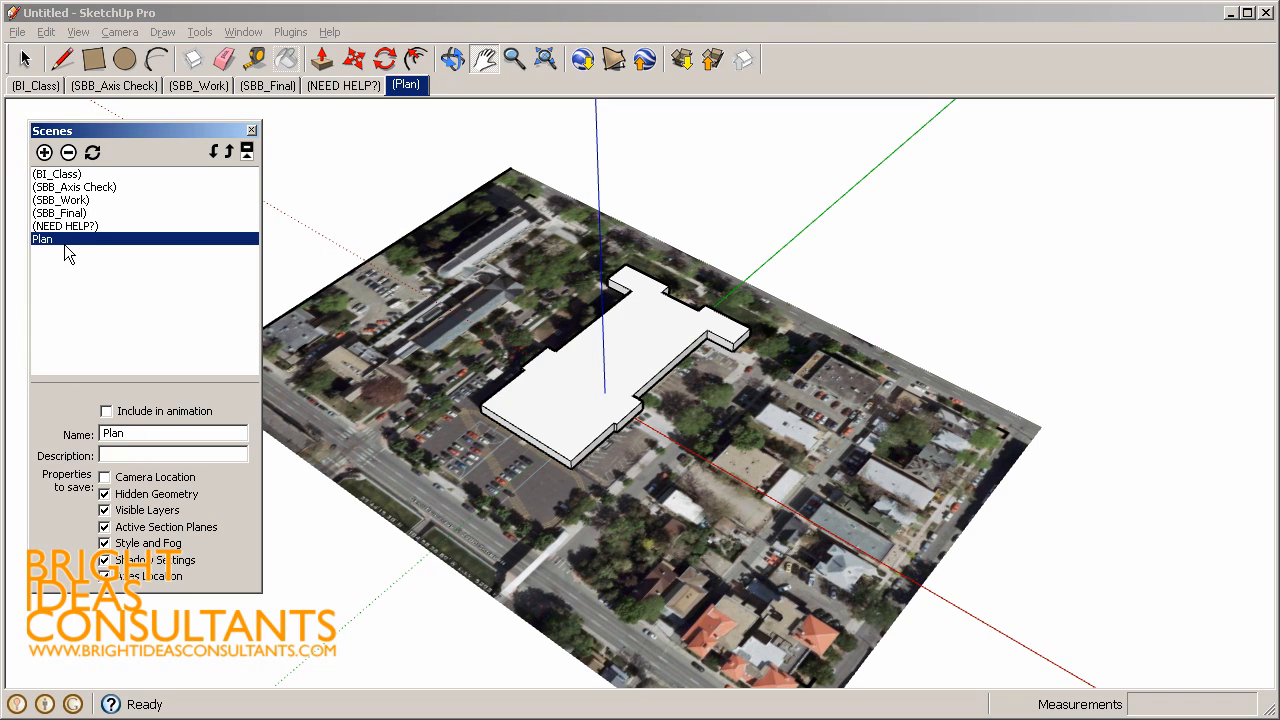
left_click(104, 476)
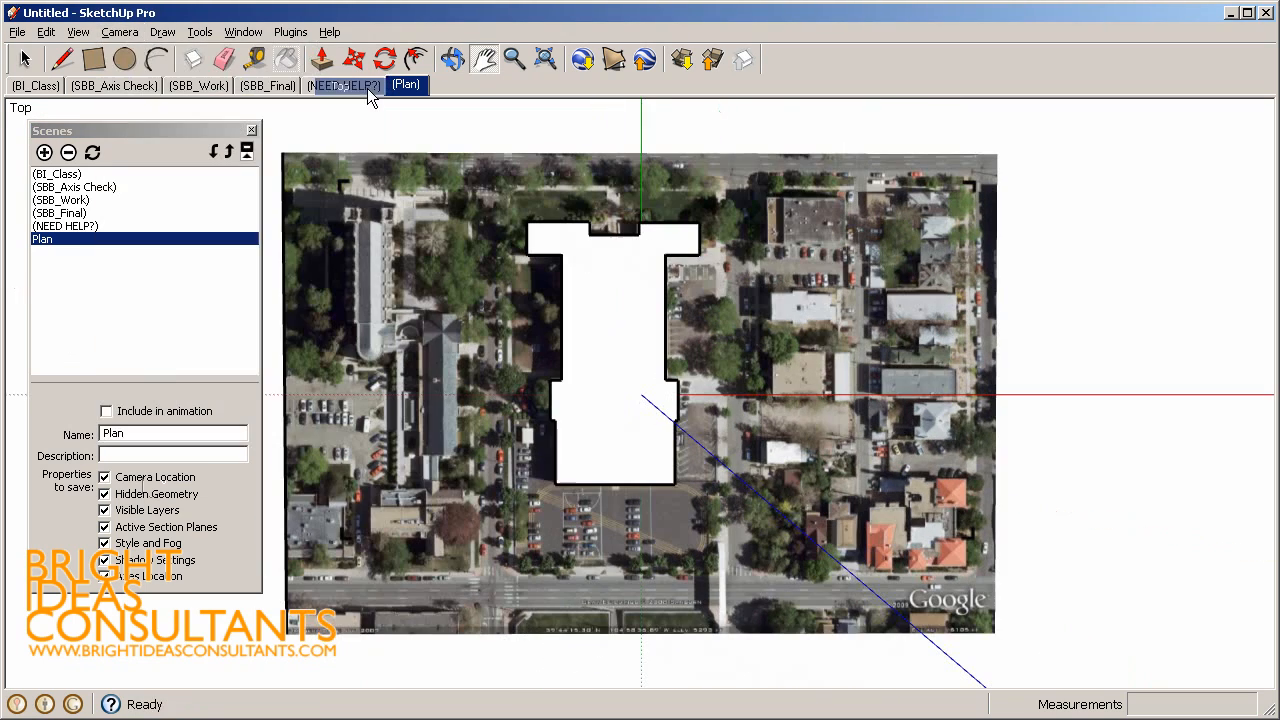
left_click(120, 32)
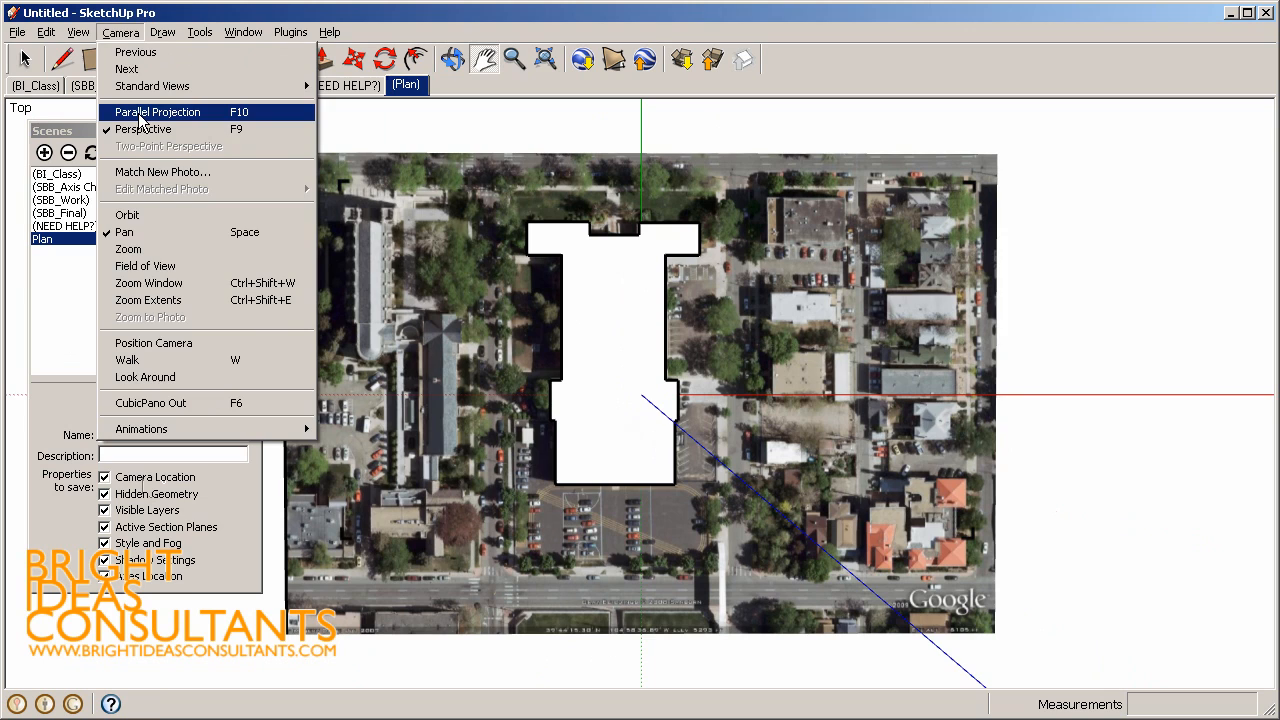
left_click(160, 112)
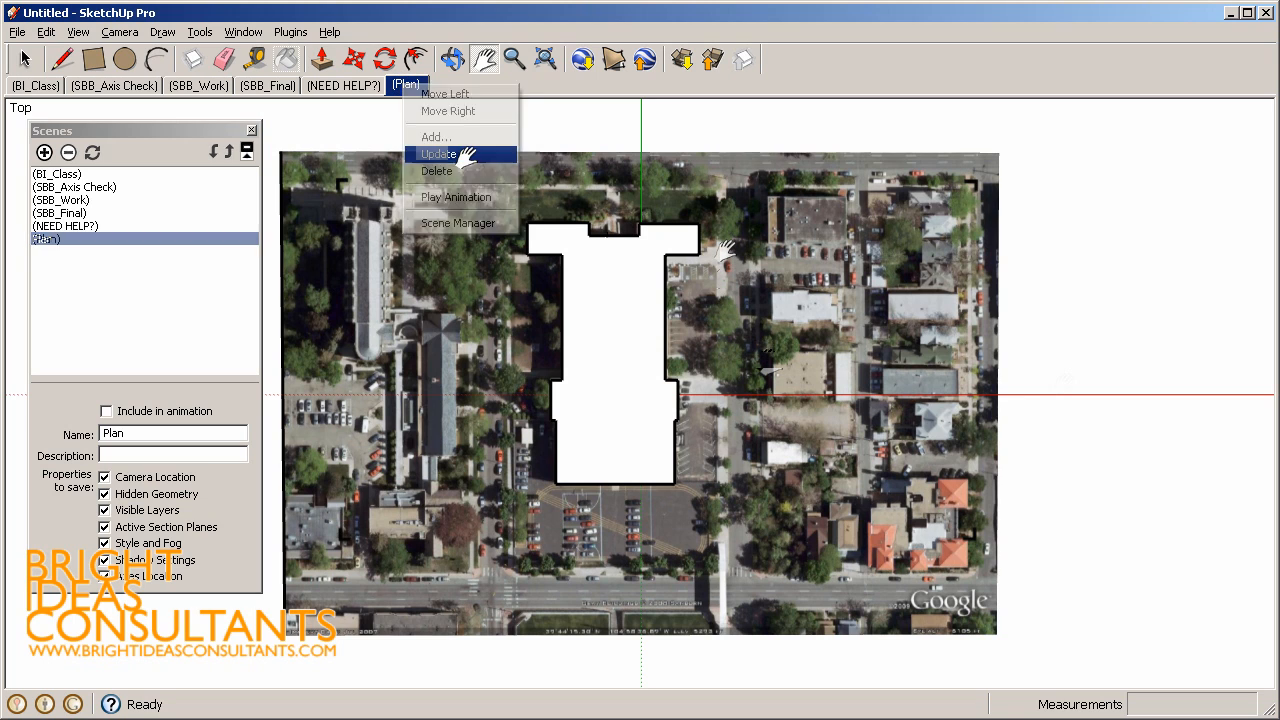
left_click(438, 152)
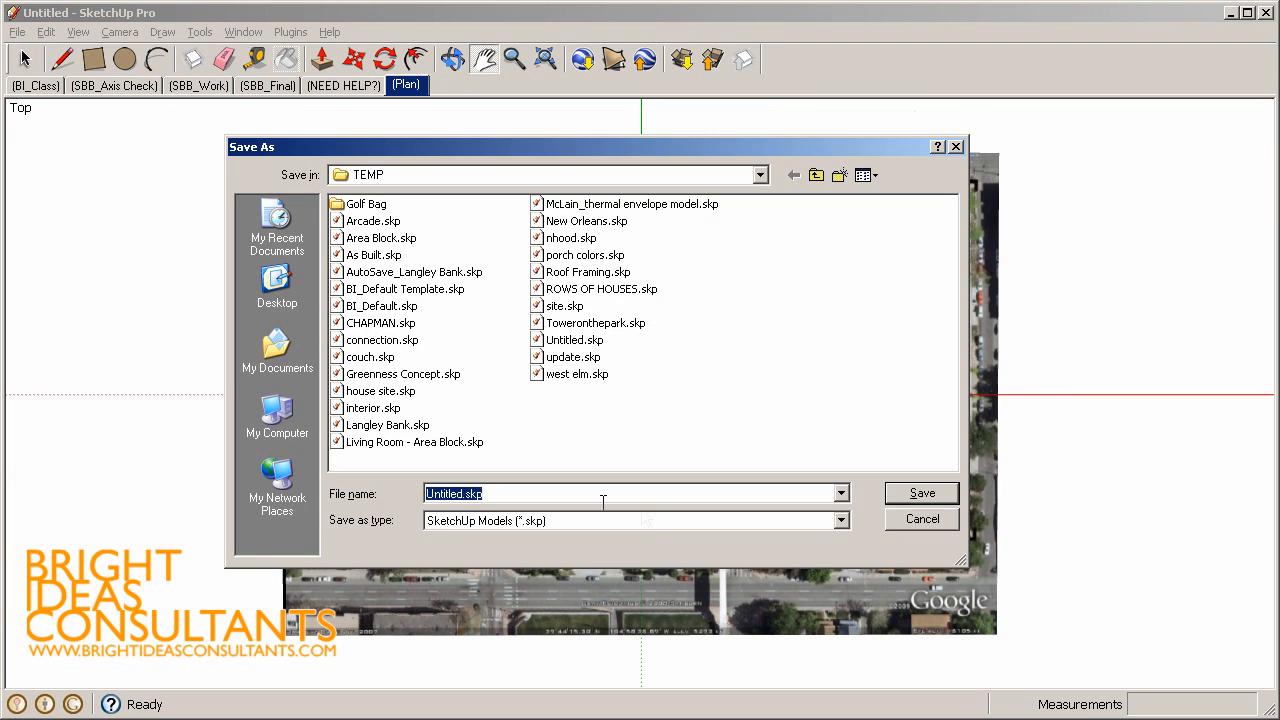
Save the model as Untitled.skp in TEMP, replacing the existing file, and send it to LayOut
left_click(920, 492)
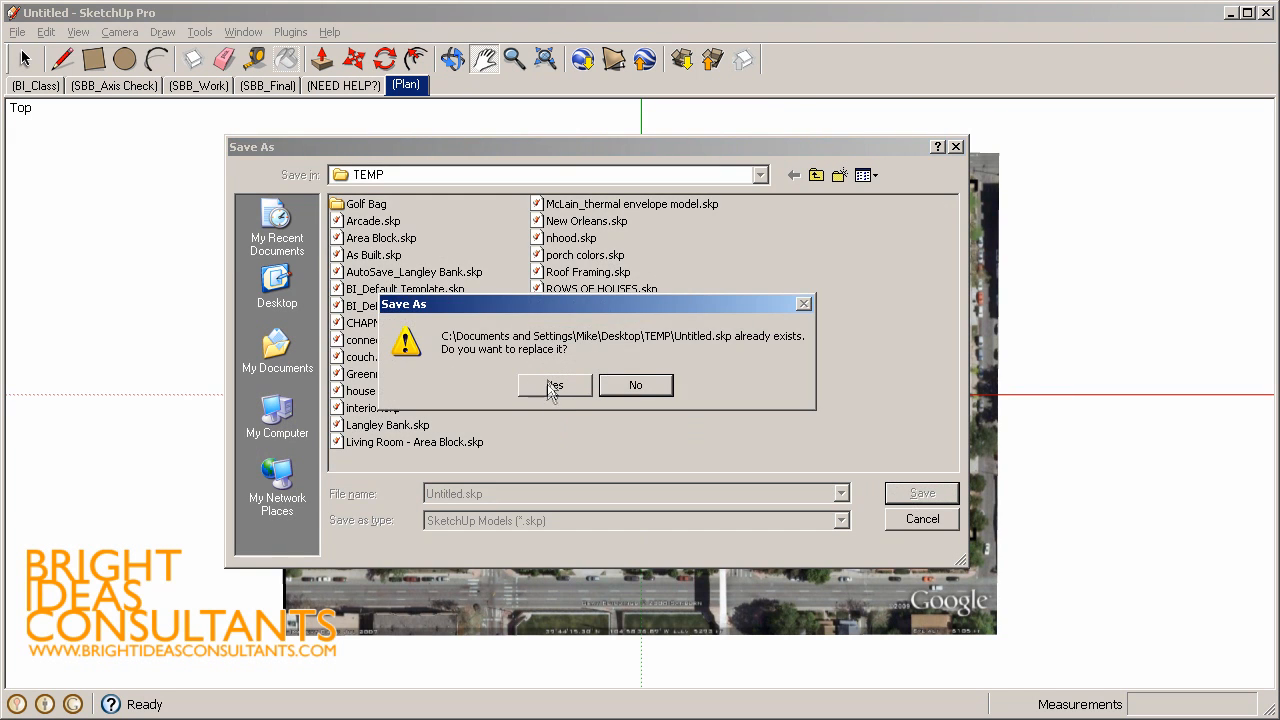
left_click(556, 384)
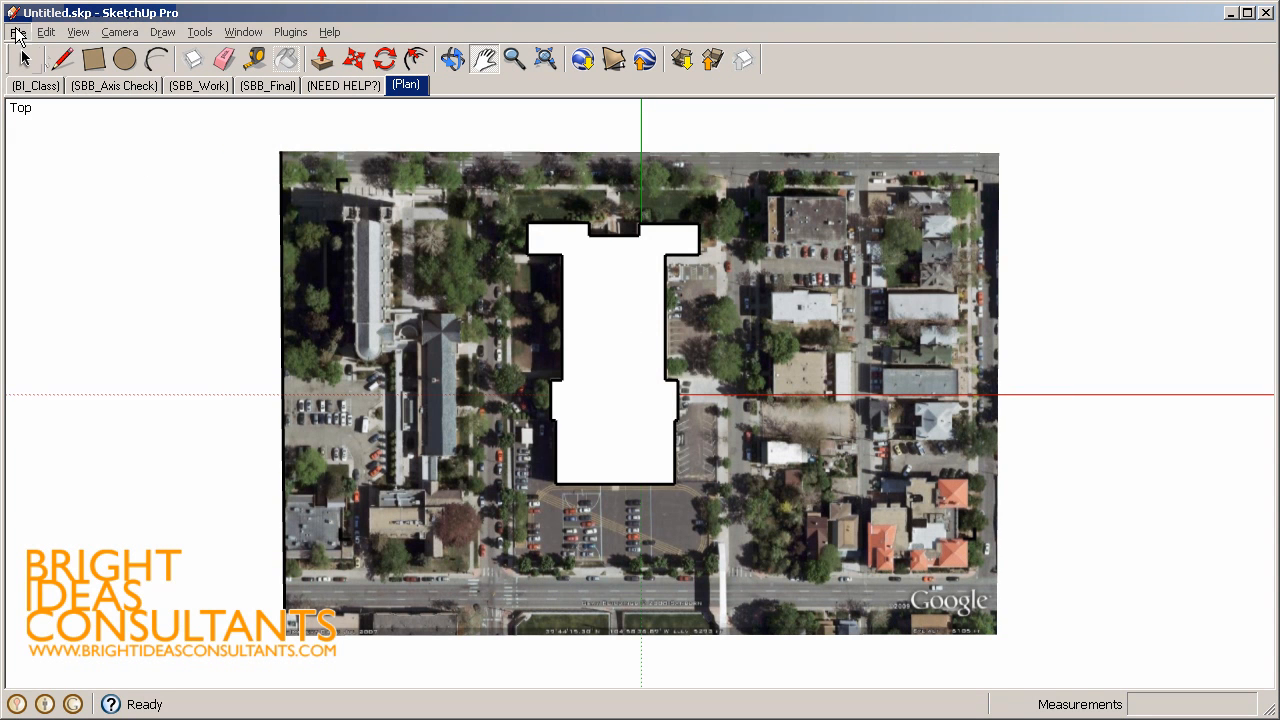
left_click(16, 32)
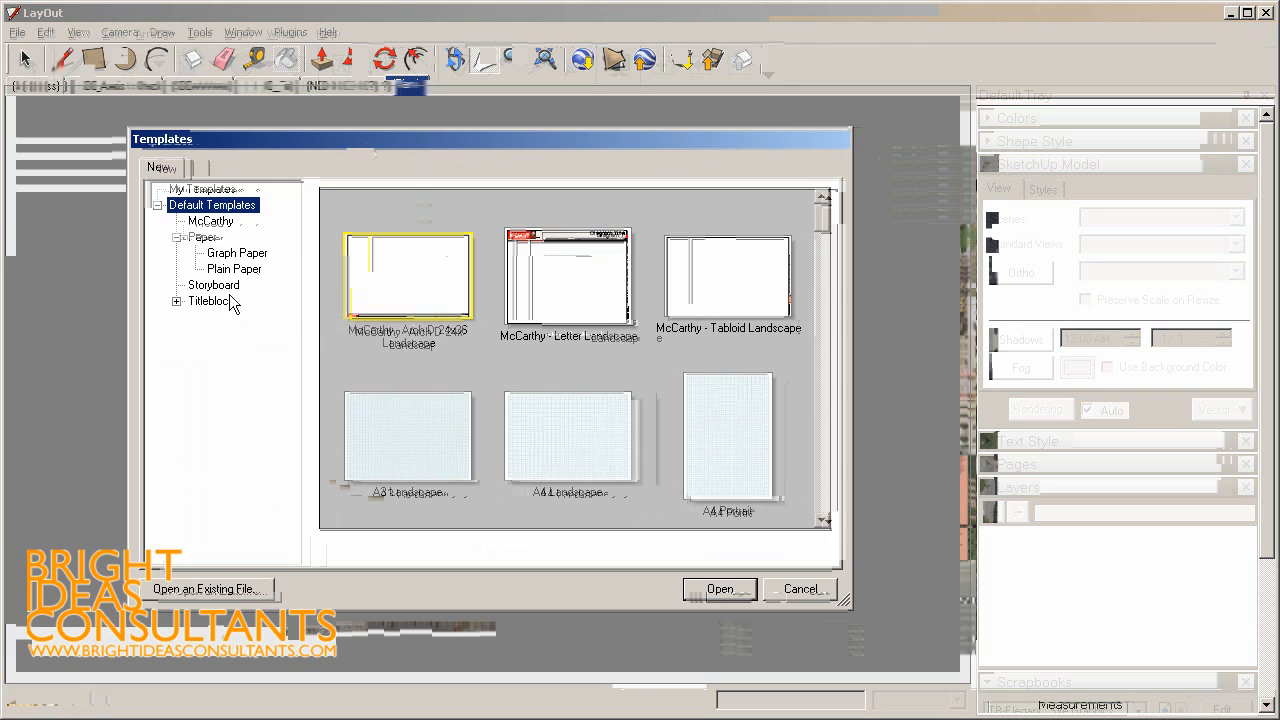
Create a new LayOut document from the Plain Paper Letter Portrait template
left_click(232, 268)
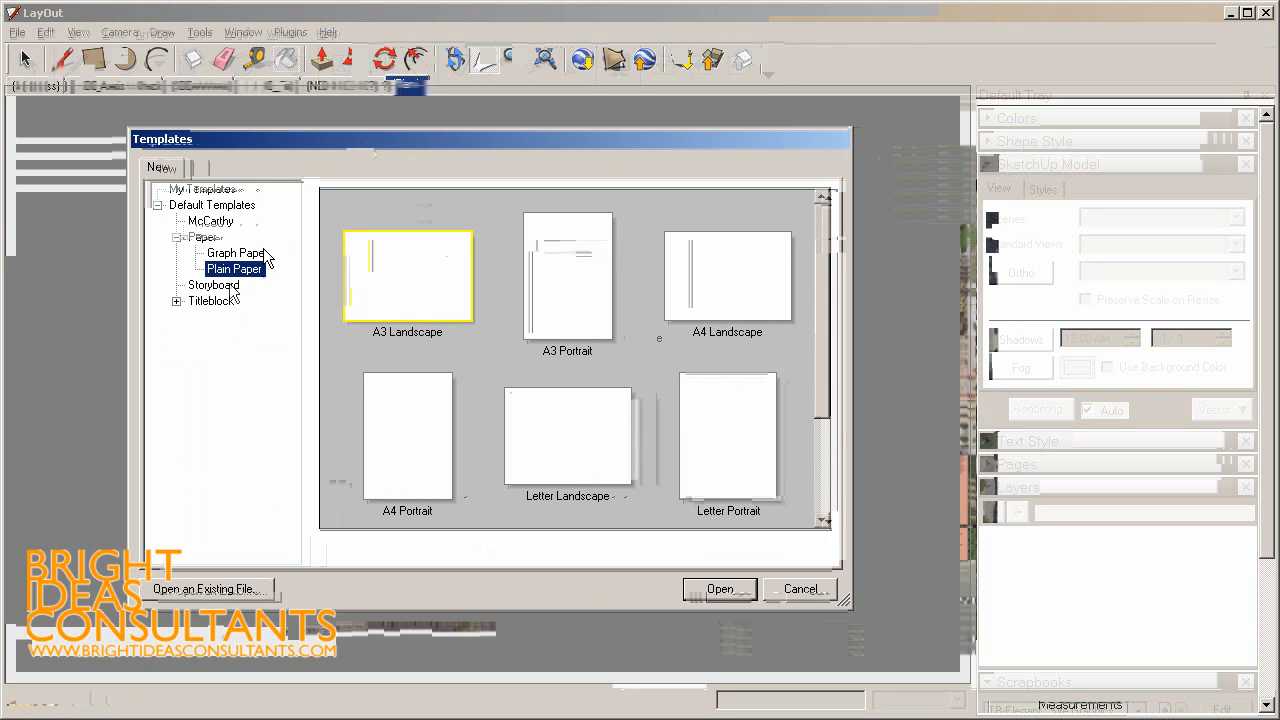
left_click(728, 436)
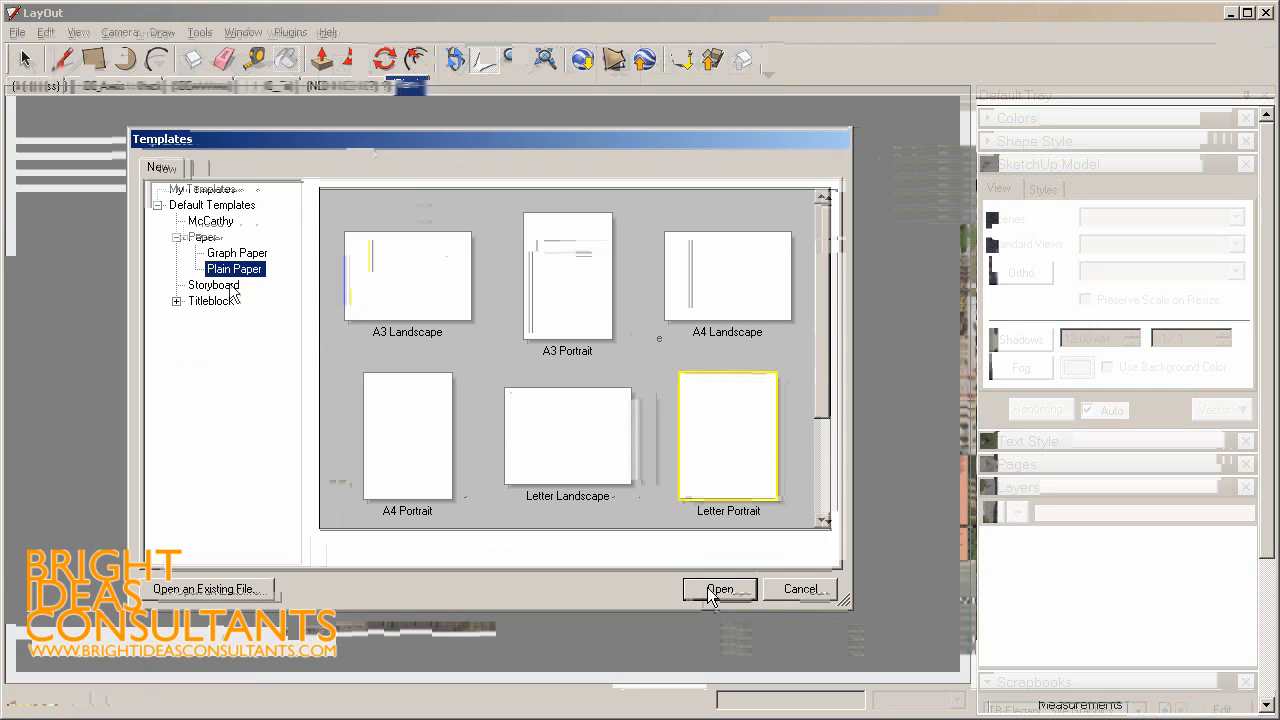
left_click(720, 588)
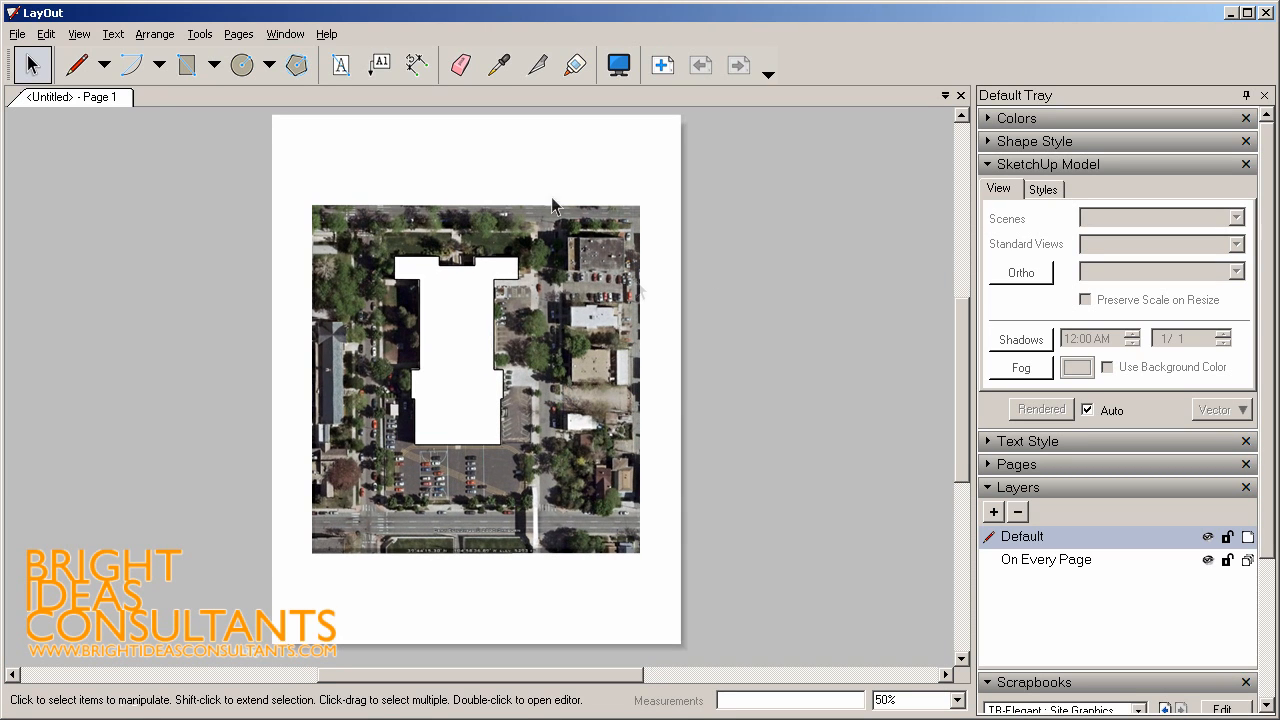
mouse_move(464, 320)
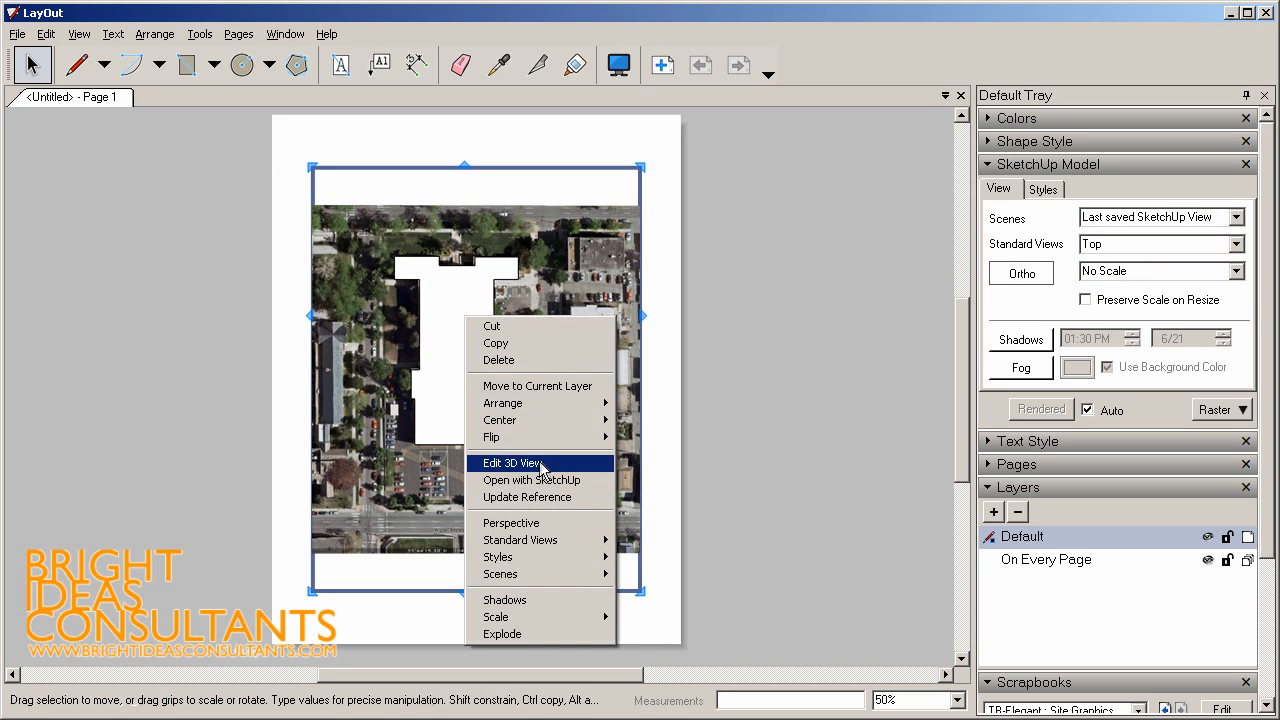
Show the Plan scene in the viewport at 1" = 50' and crop its frame to the aerial image
left_click(510, 464)
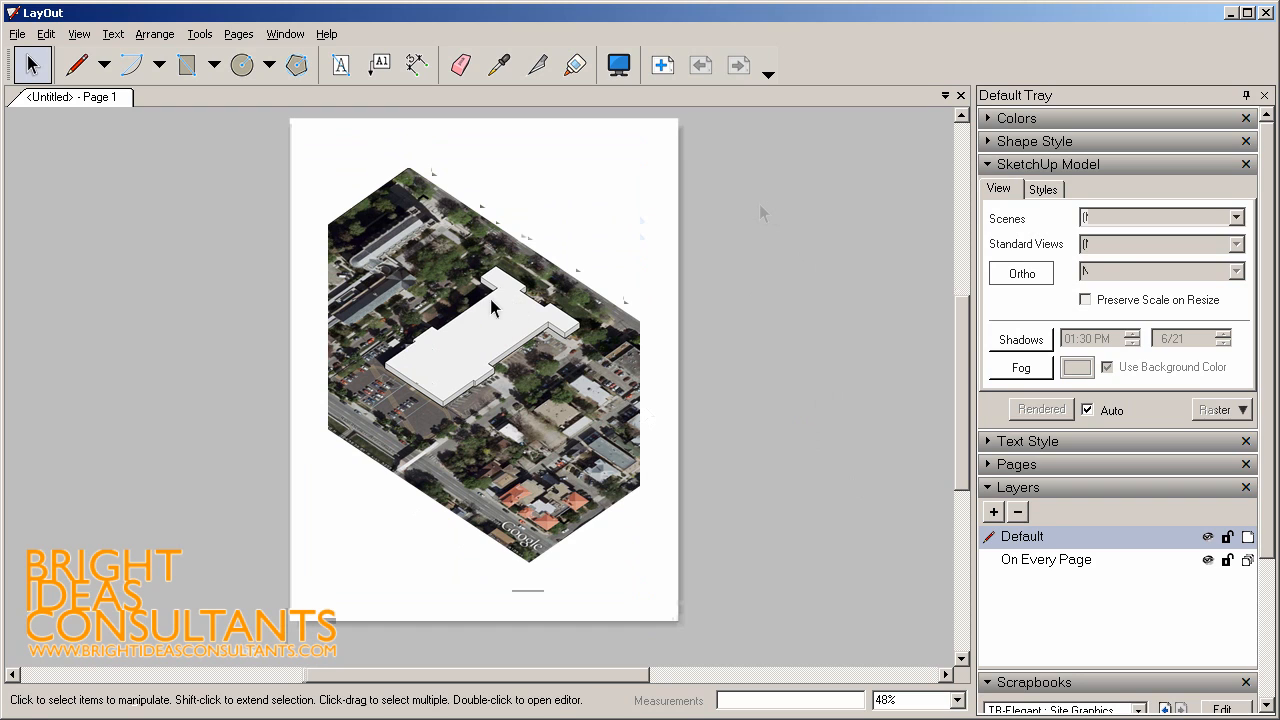
right_click(494, 308)
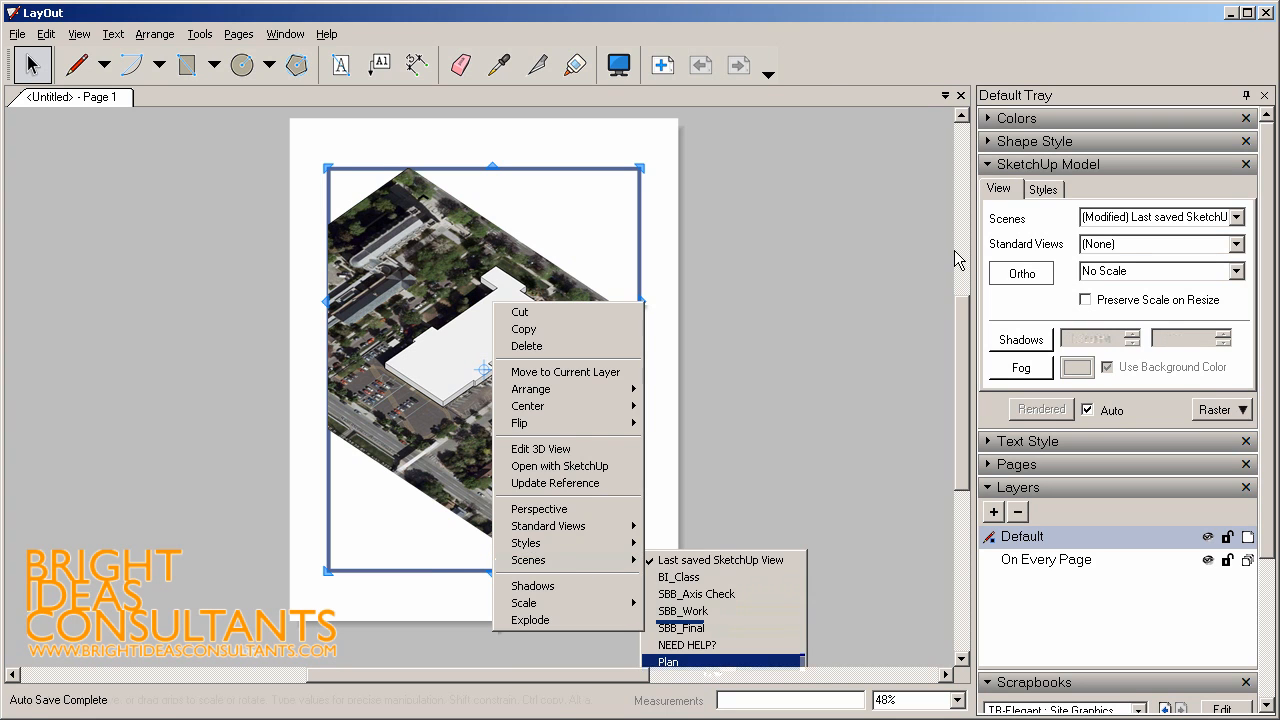
left_click(668, 660)
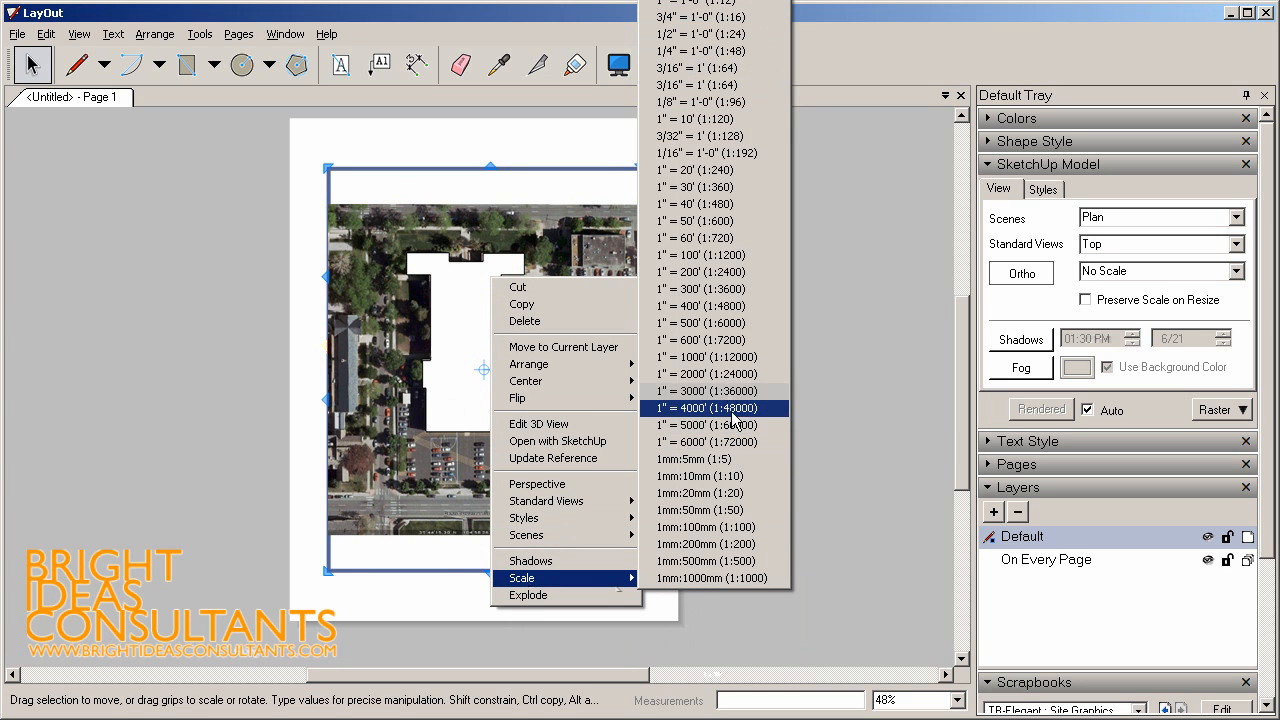
left_click(696, 220)
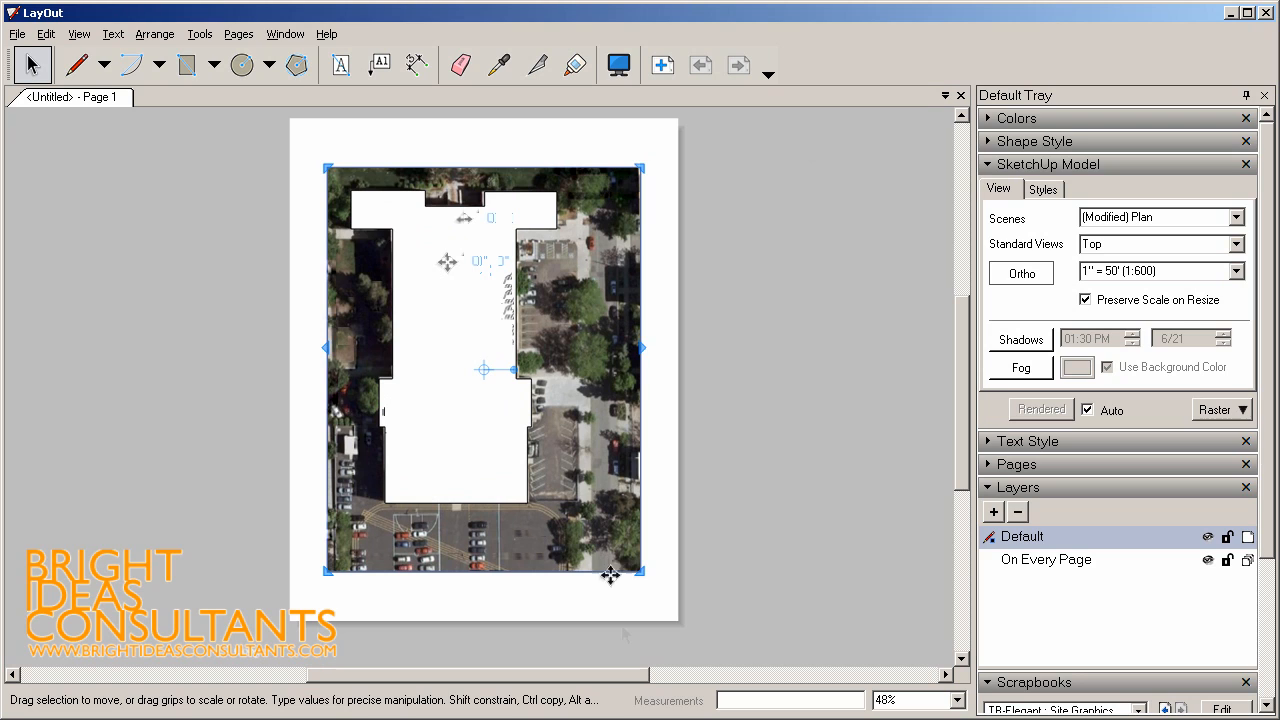
left_click_drag(640, 572, 576, 532)
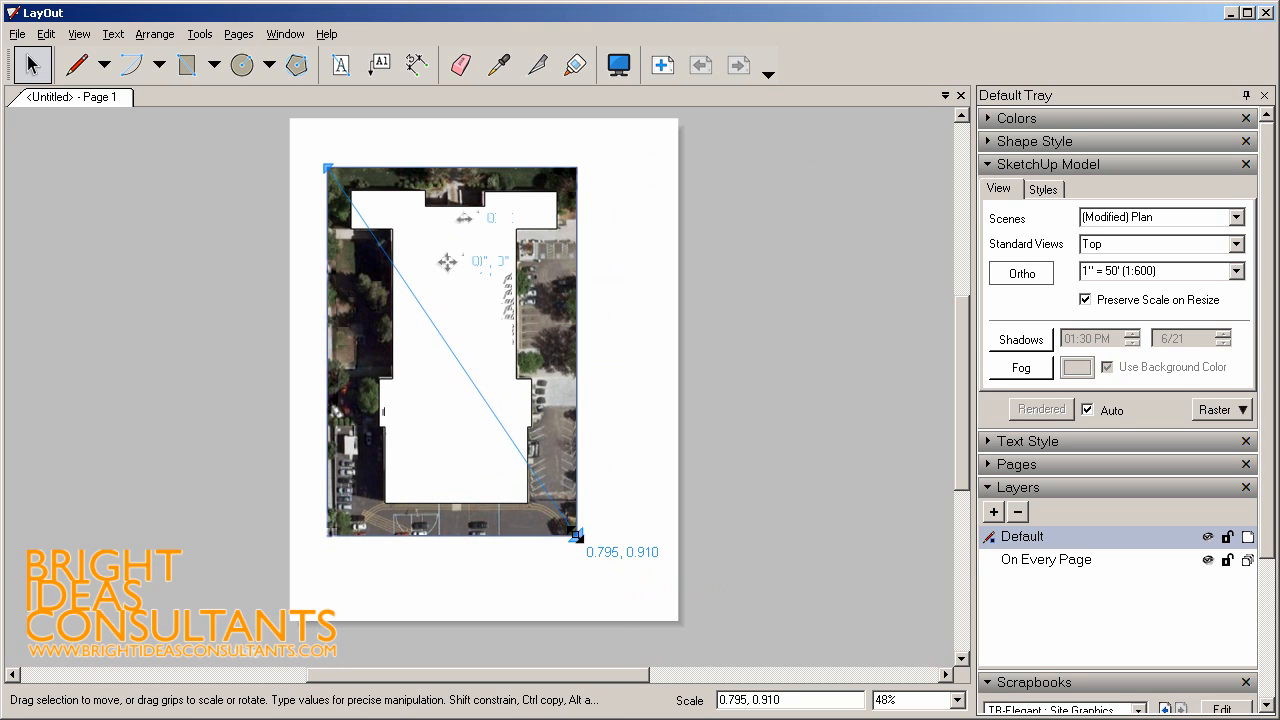
Deselect the viewport, tidy the trays and show the Dimension Style settings for dimensioning
left_click(816, 326)
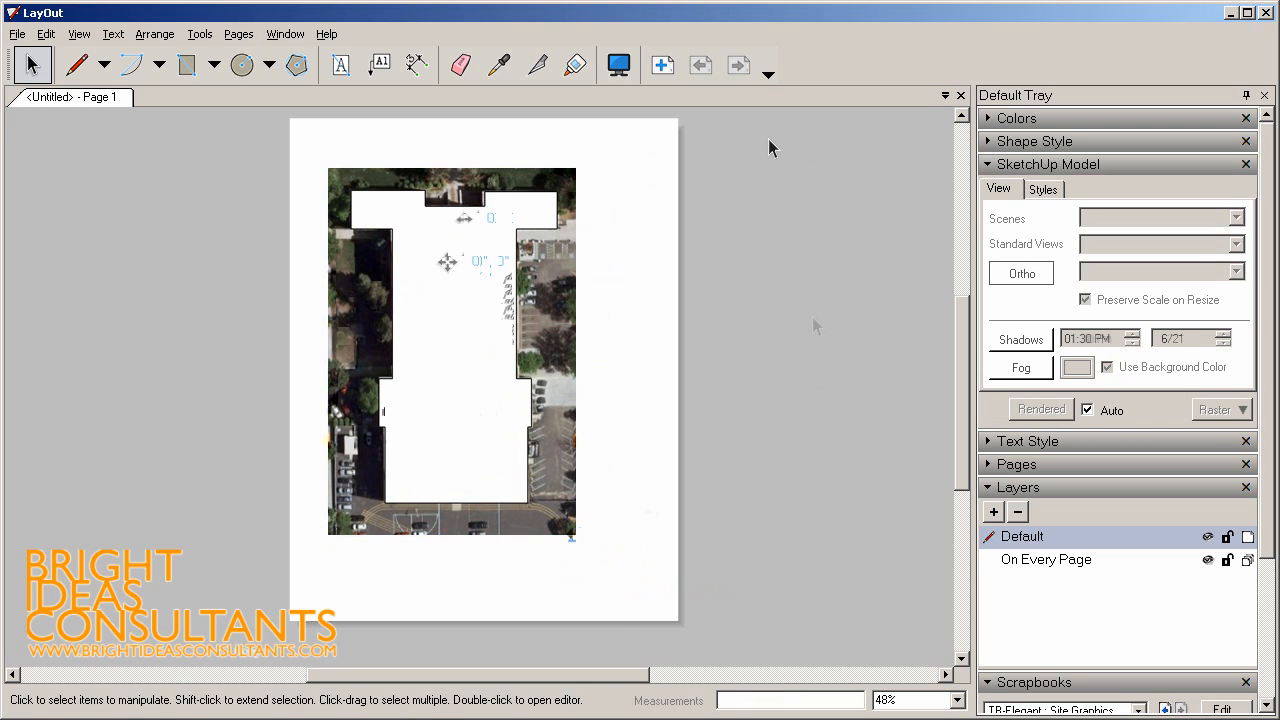
mouse_move(808, 188)
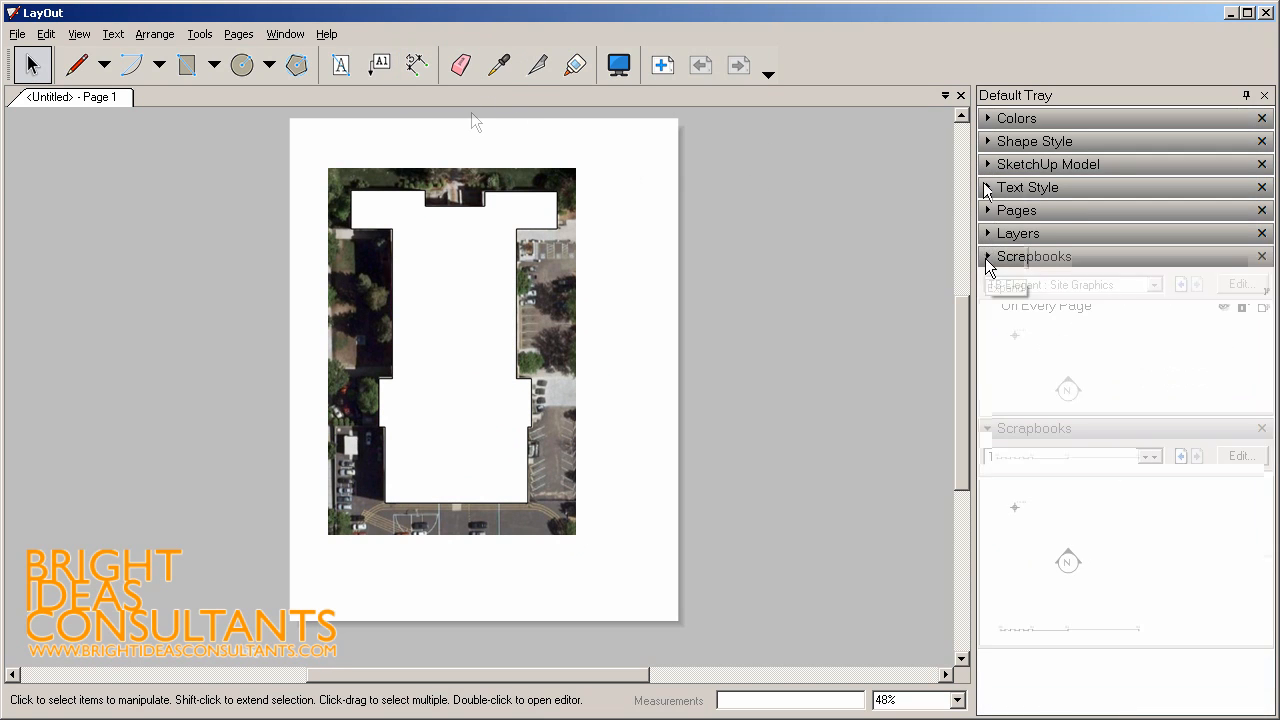
left_click(284, 32)
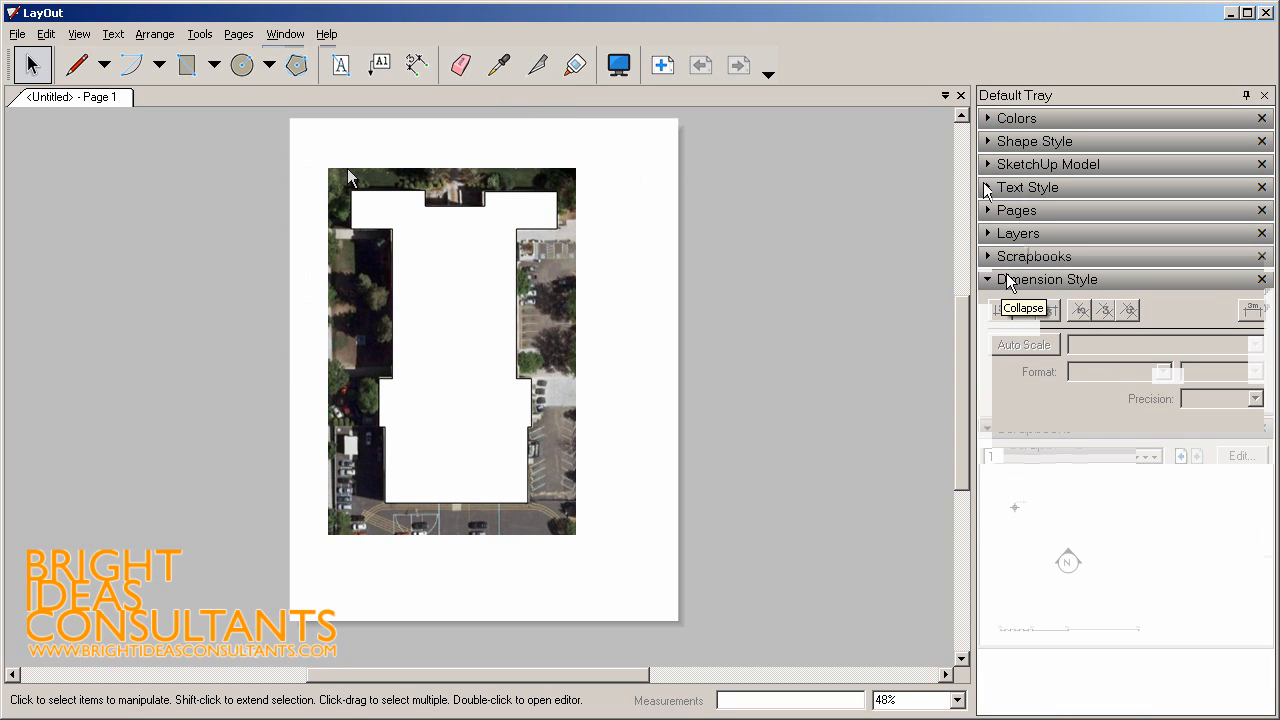
left_click(410, 64)
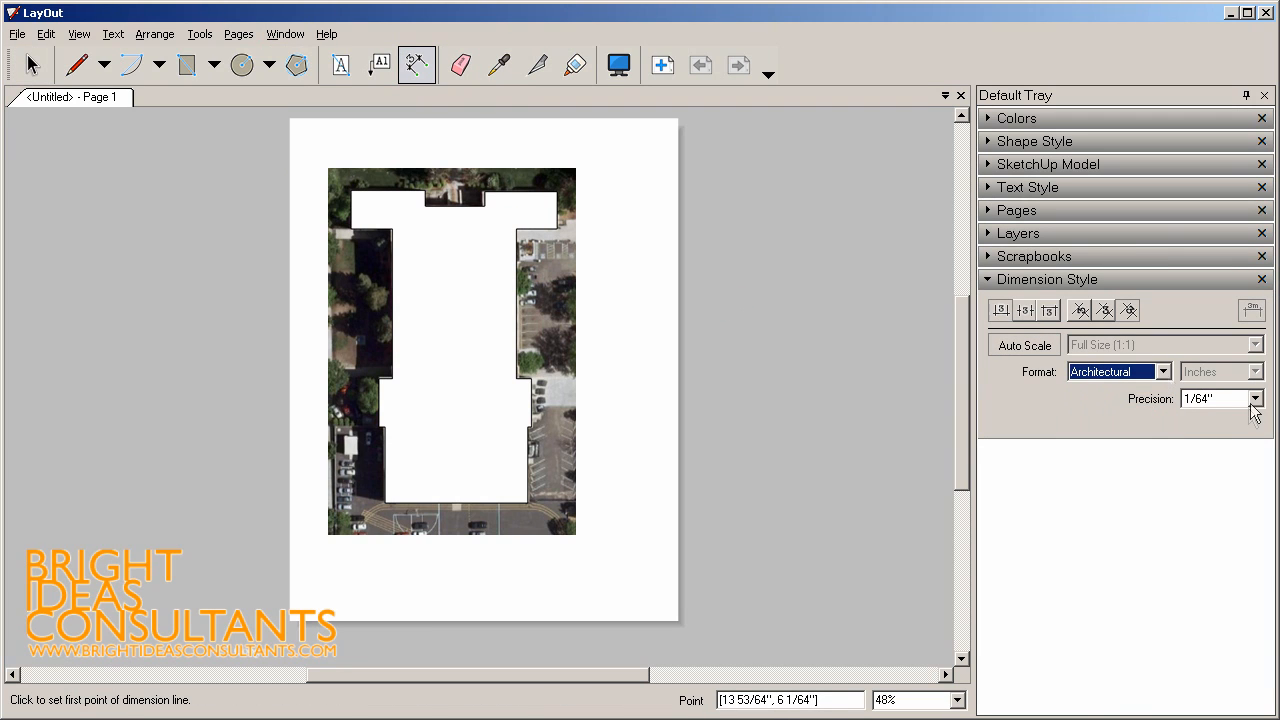
Set dimension precision to 1" and dimension the building's south width and east-side lengths
left_click(1252, 398)
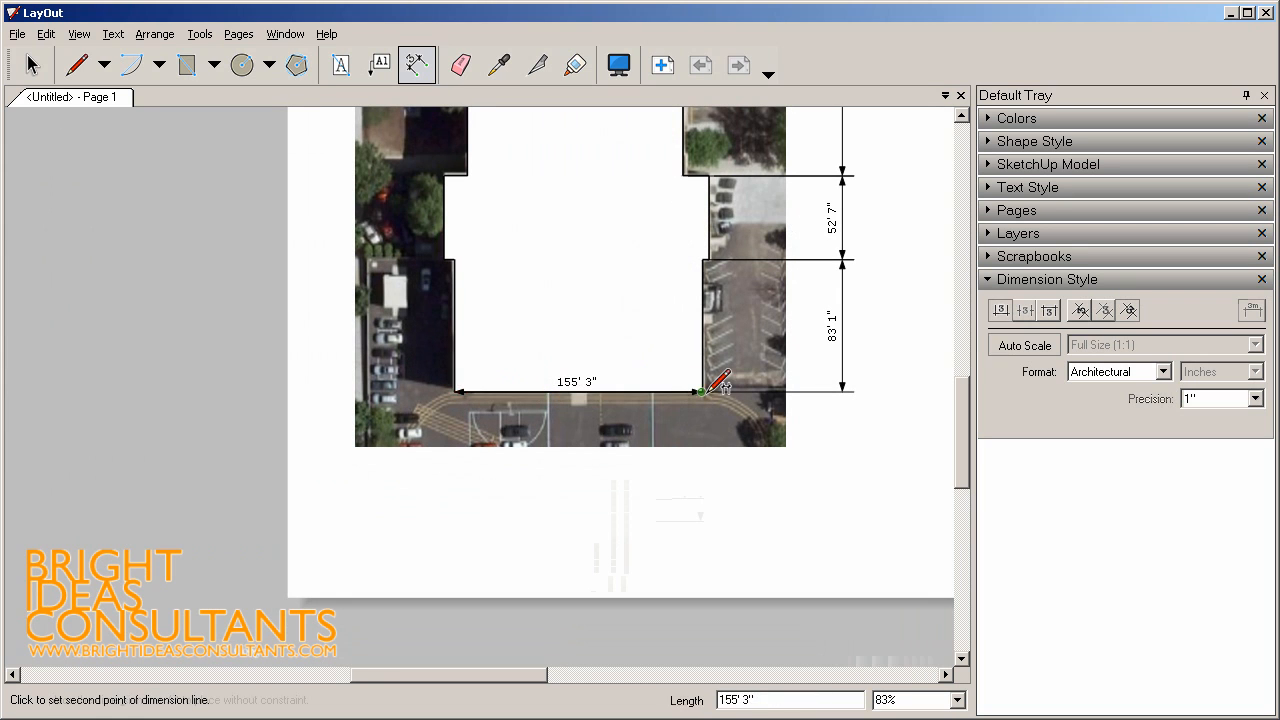
scroll("down", 3)
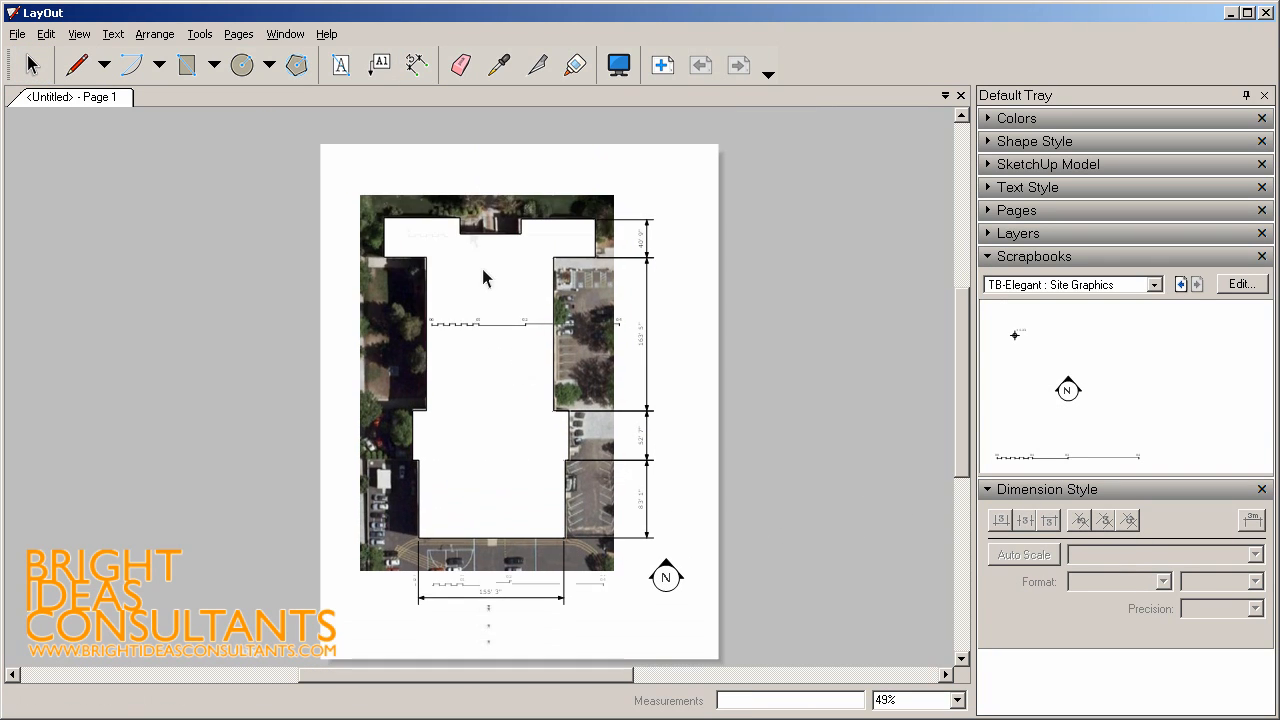
Place a Site Graphics scale bar above the plan and a TB-Elegant drawing title below its lower left
left_click_drag(484, 280, 624, 436)
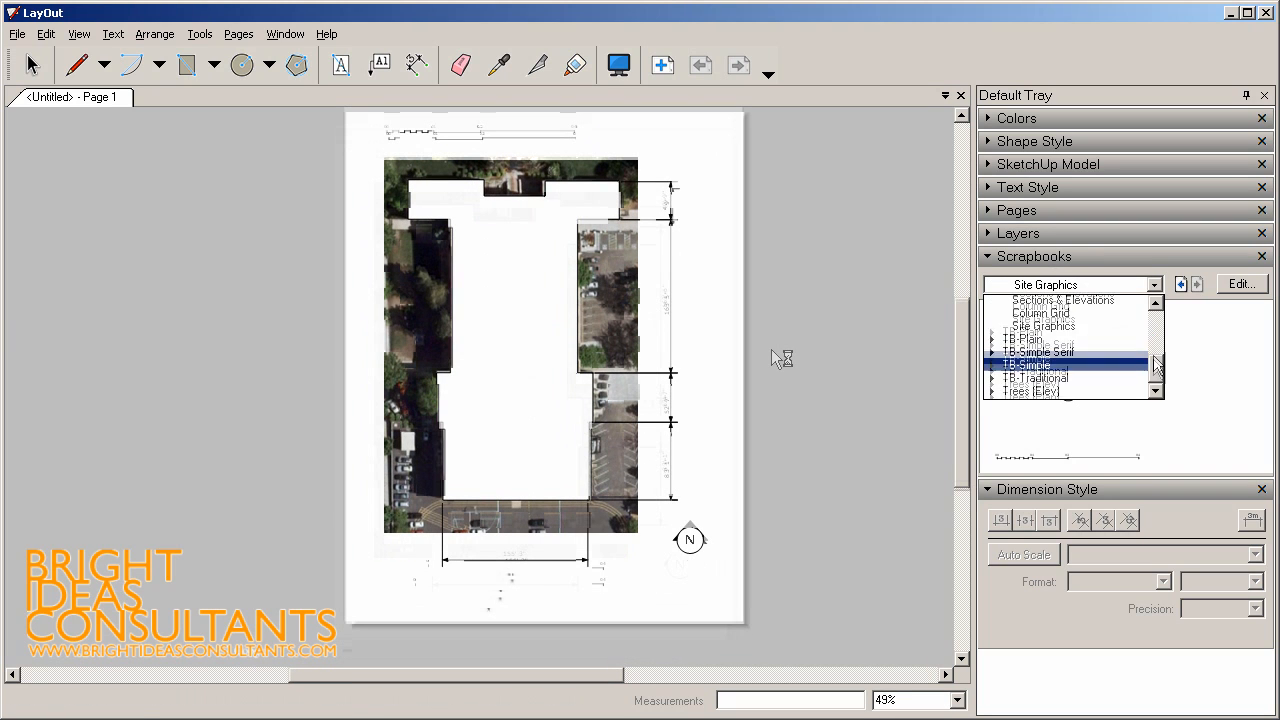
left_click(1036, 364)
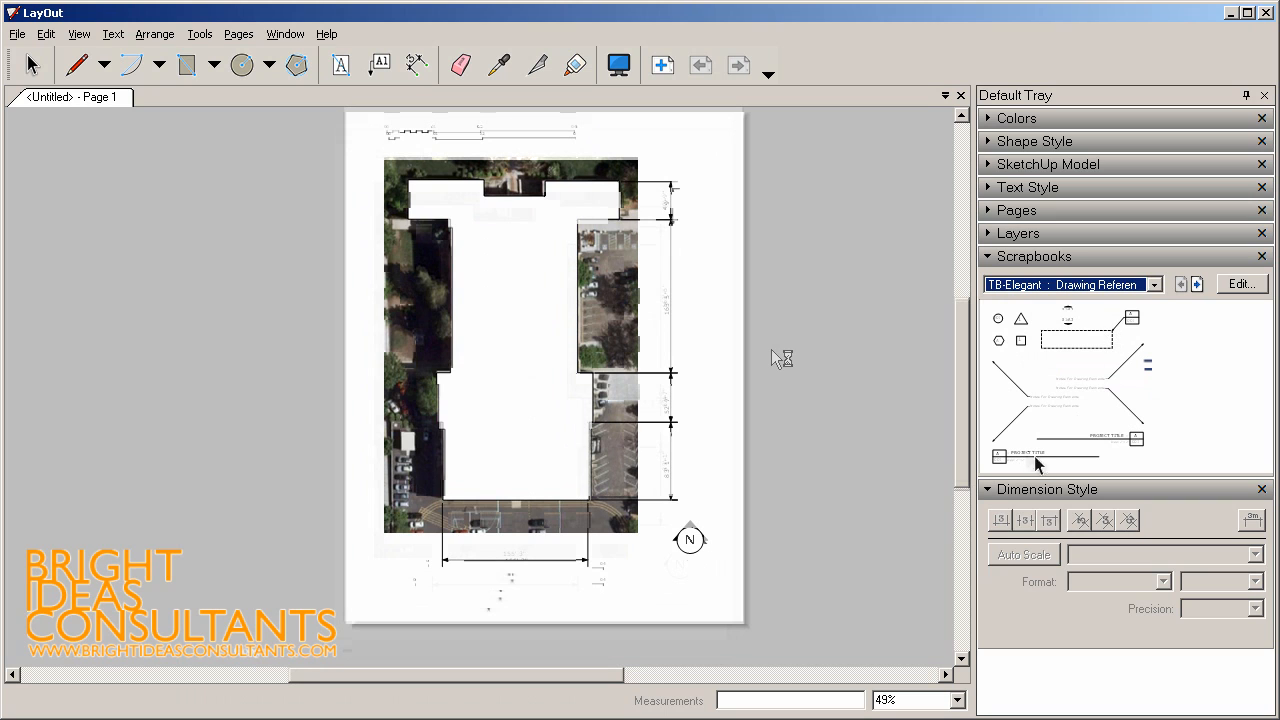
left_click_drag(780, 358, 620, 570)
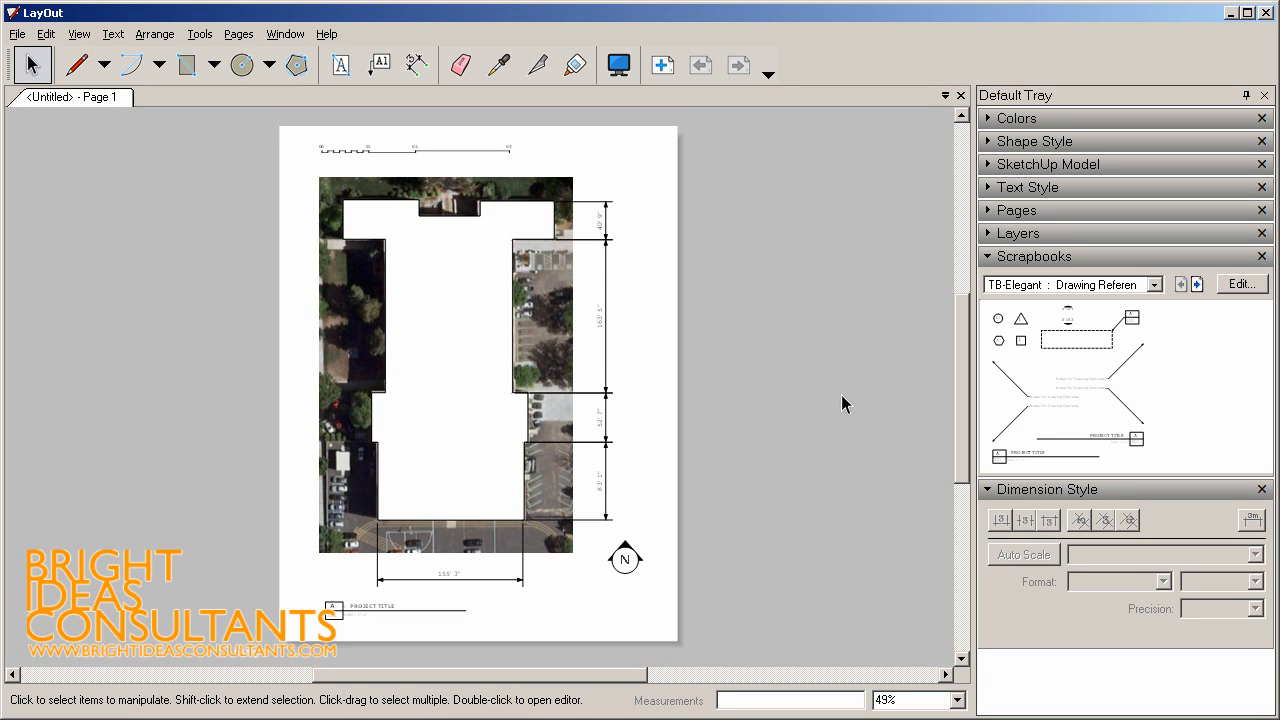
mouse_move(1012, 238)
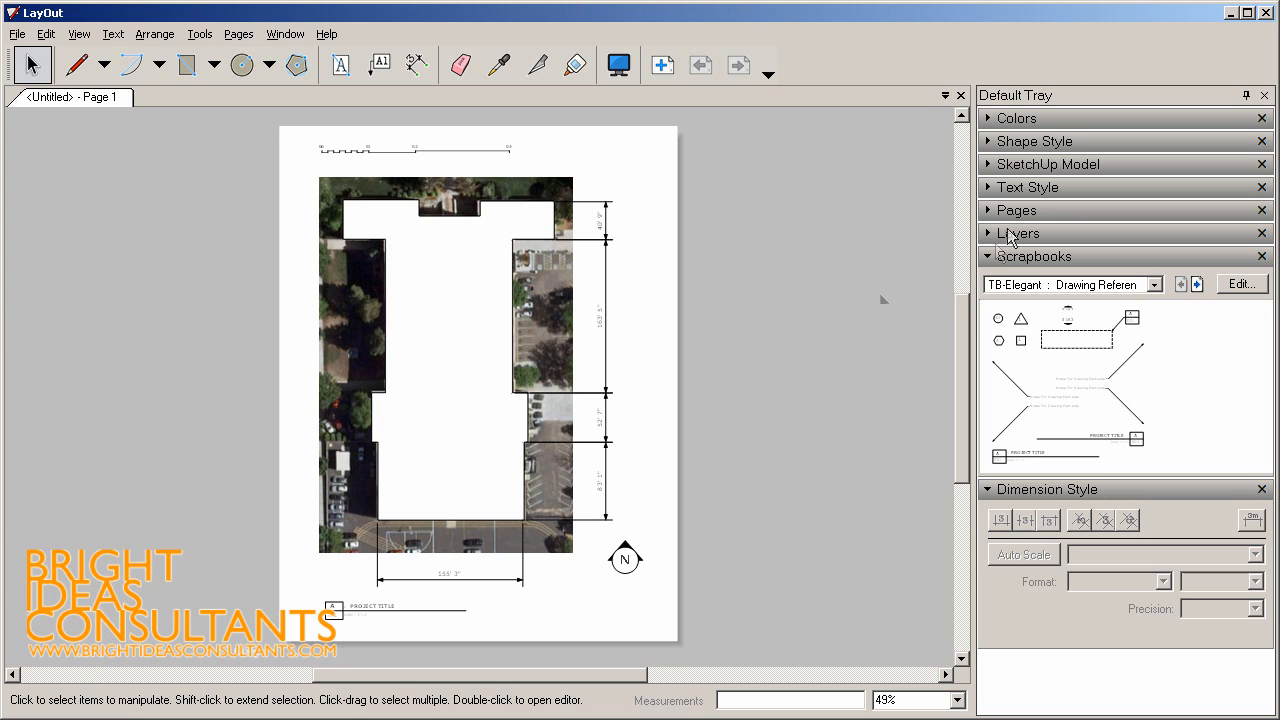
mouse_move(1008, 236)
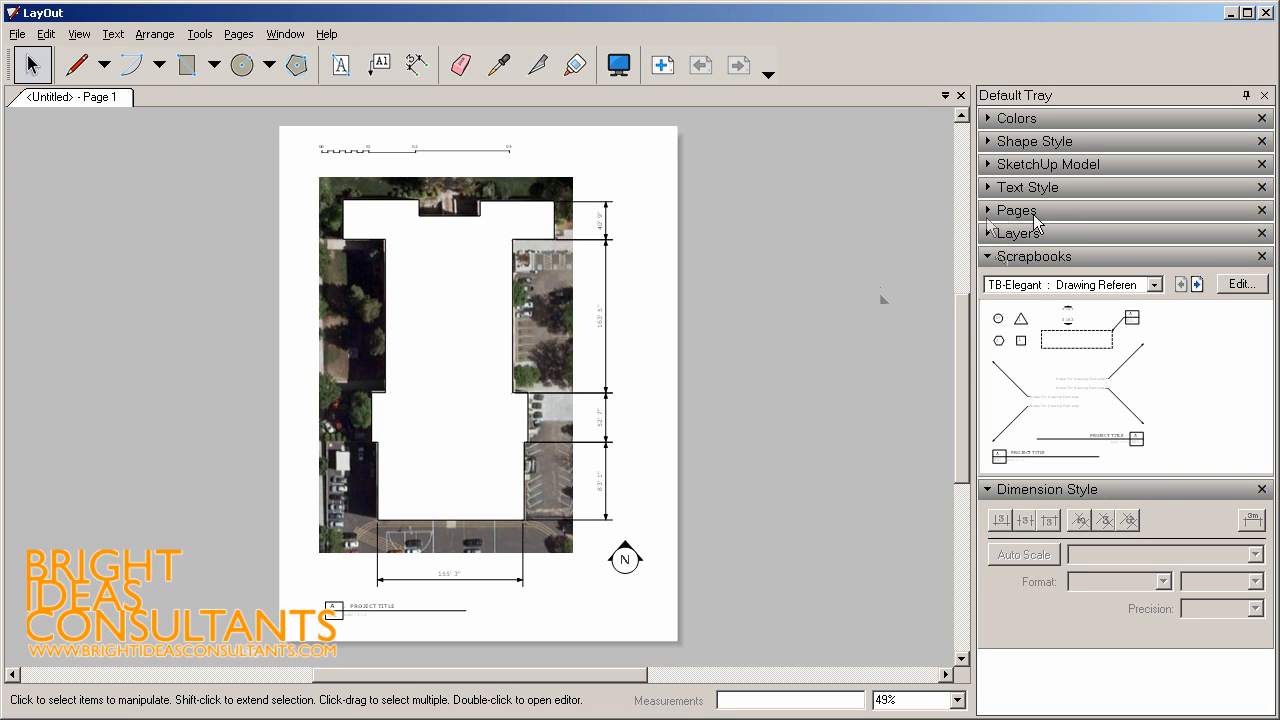
Rename Page 1 to 'Site Plan' in the Pages panel
left_click(1016, 210)
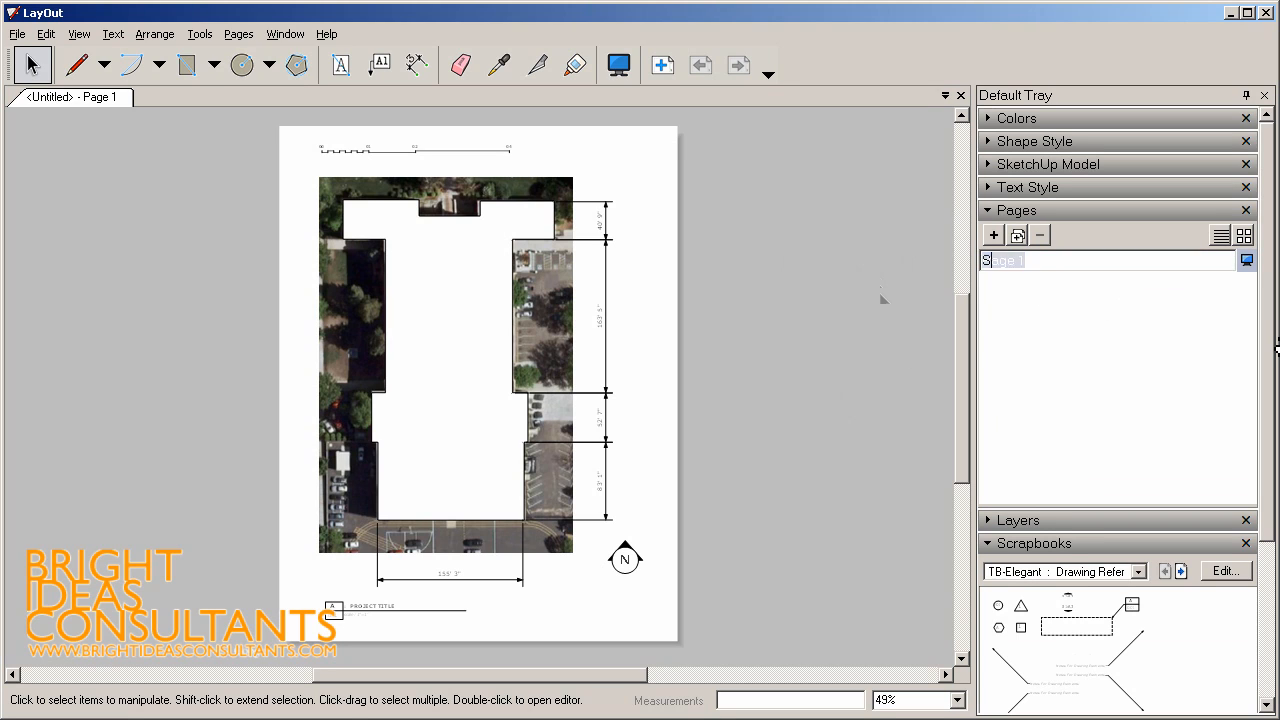
type("Site Plan")
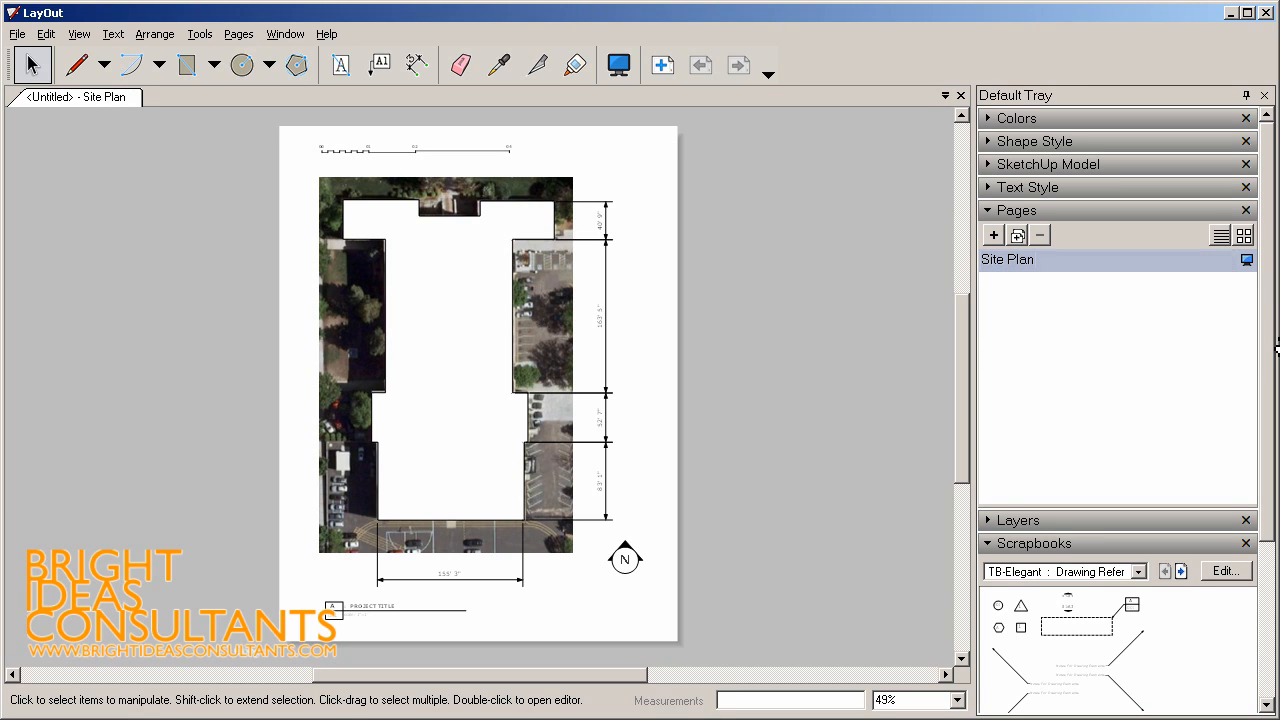
Duplicate the page as 'Enlarged Plan 1' with the annotations erased
left_click(992, 236)
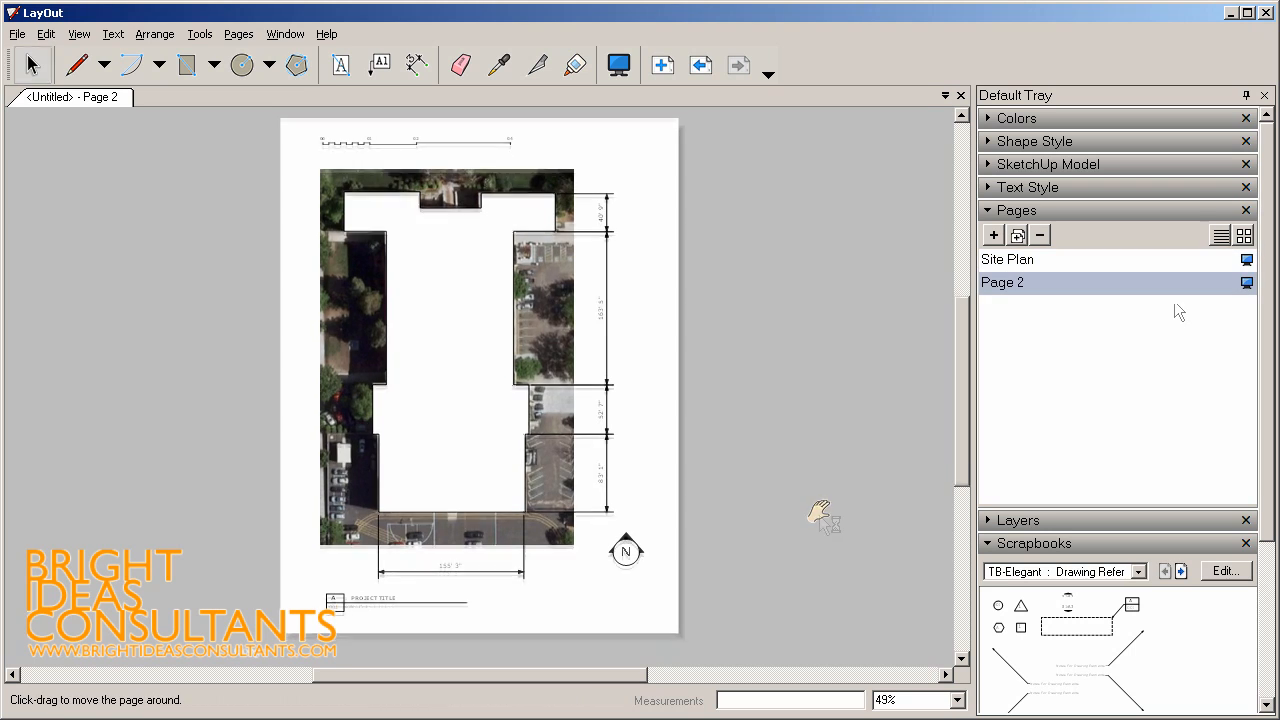
left_click(454, 62)
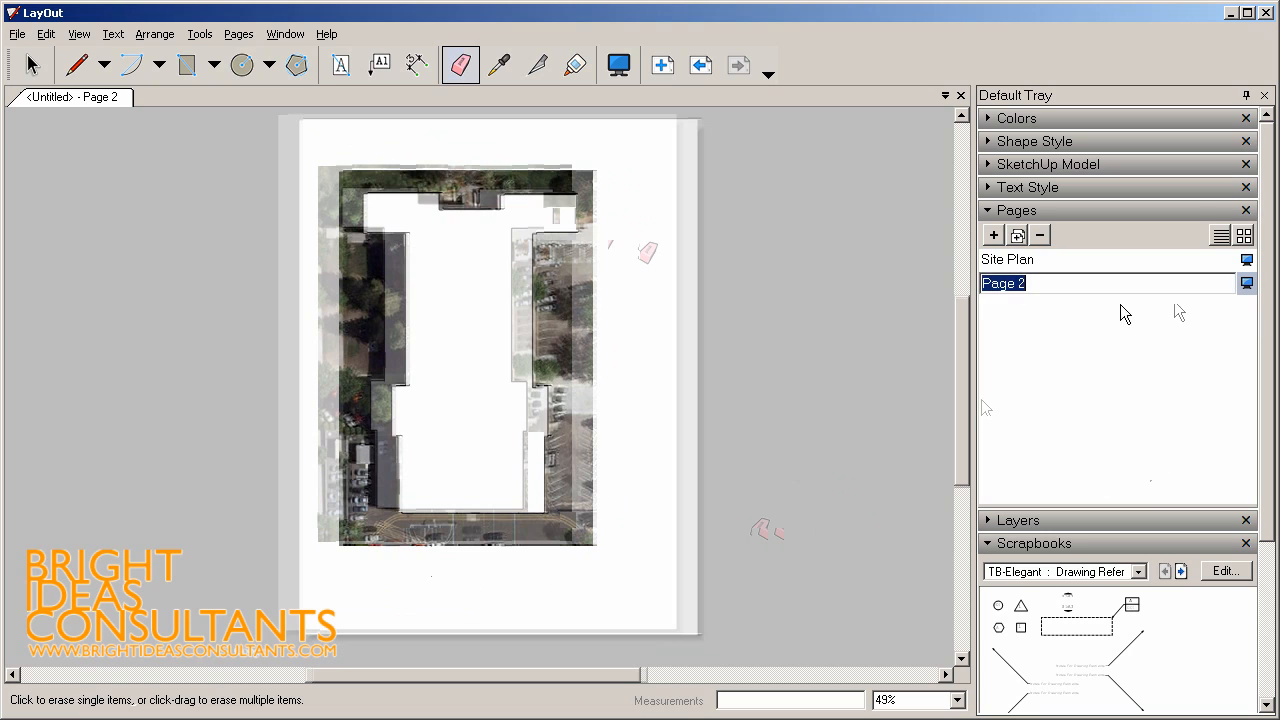
type("Enlarged")
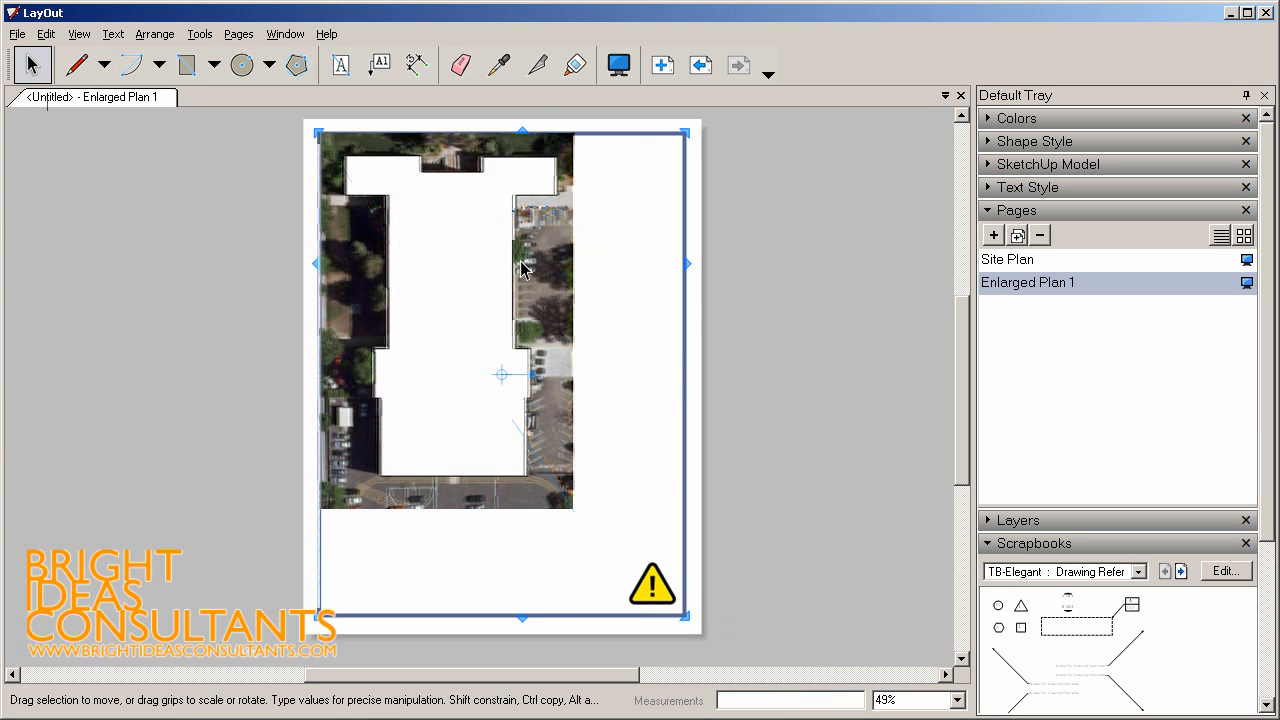
Set the Enlarged Plan 1 viewport to 3/16" = 1' scale, framing the building's northern part
right_click(524, 268)
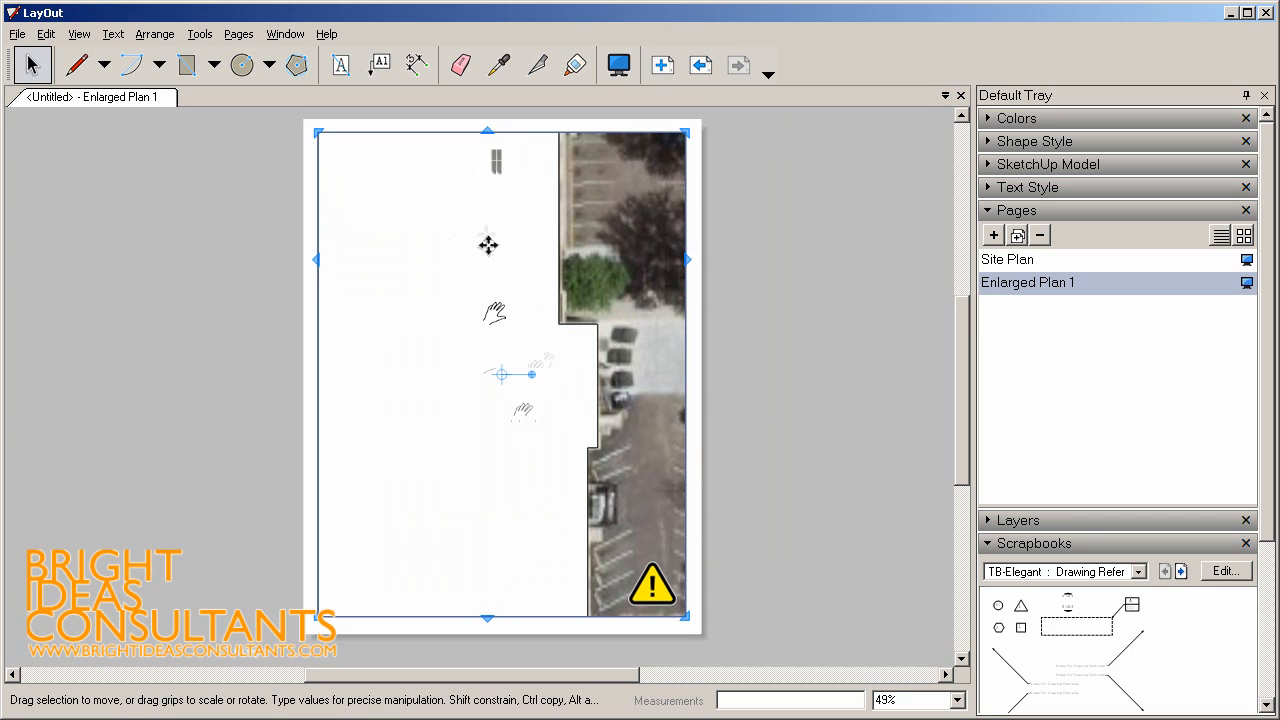
right_click(488, 244)
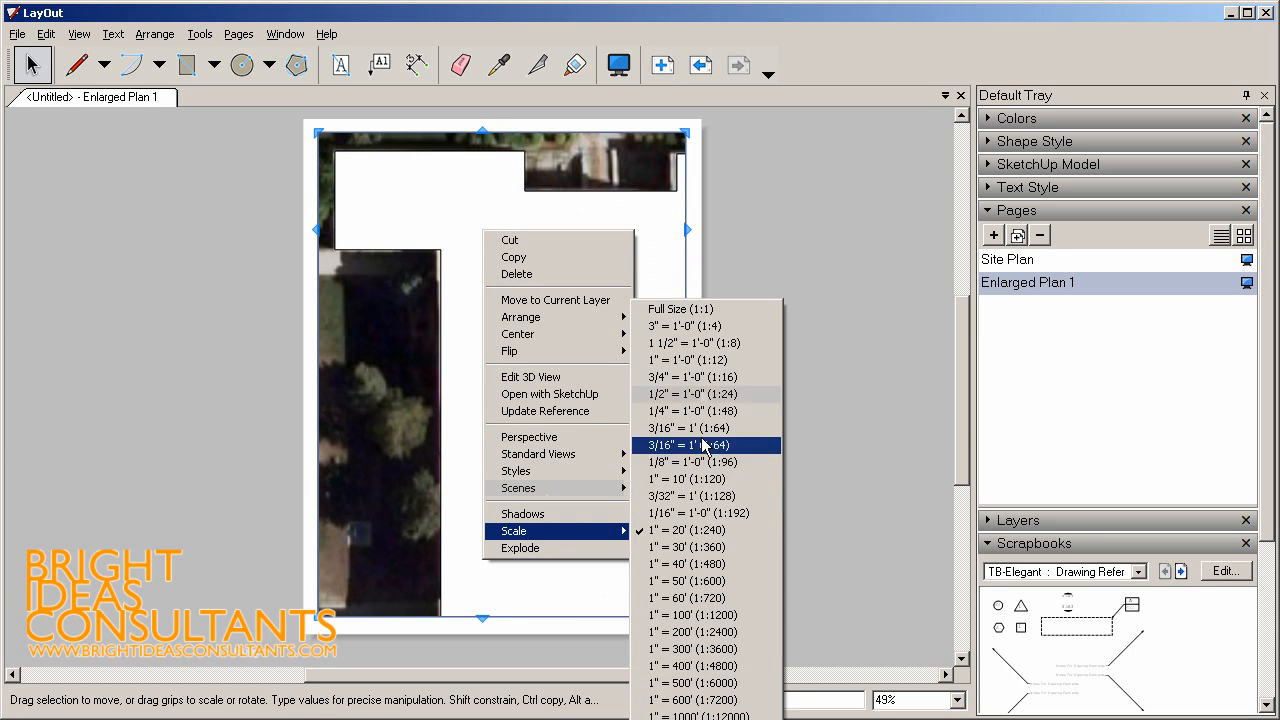
left_click(712, 444)
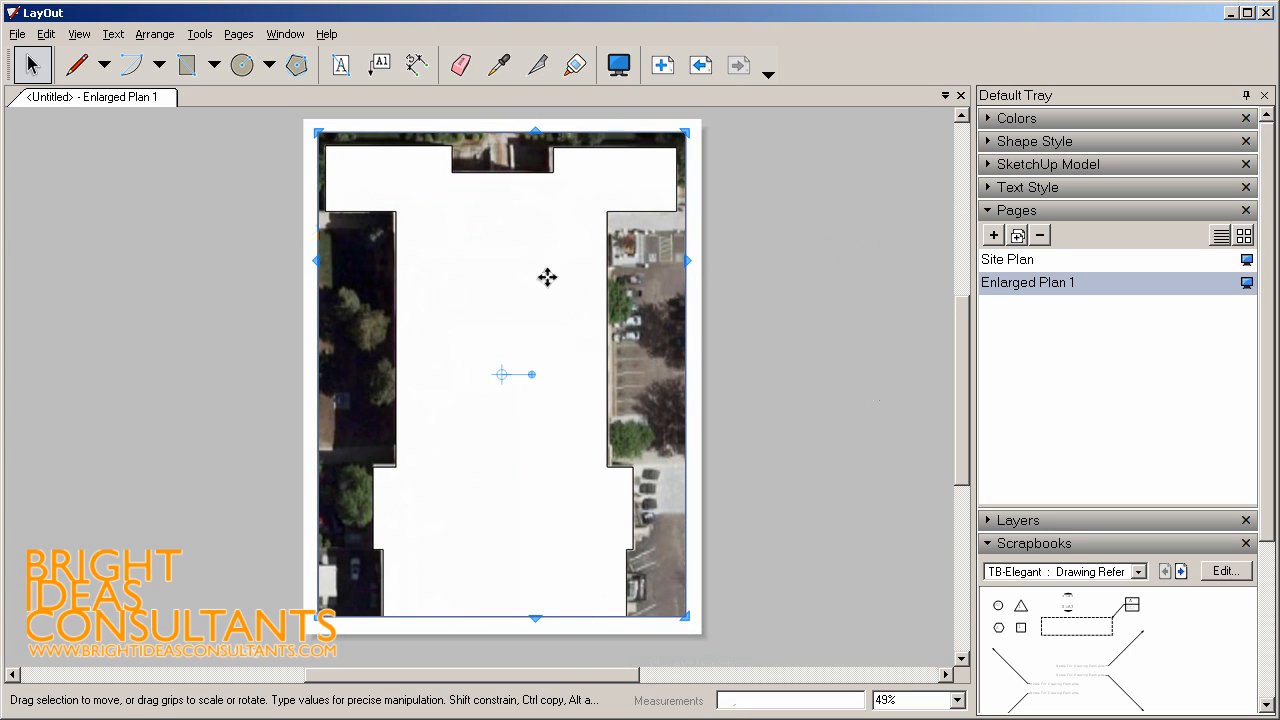
Duplicate the page as 'Enlarged Plan 2' showing the building's southern portion
left_click(868, 240)
type("Ine")
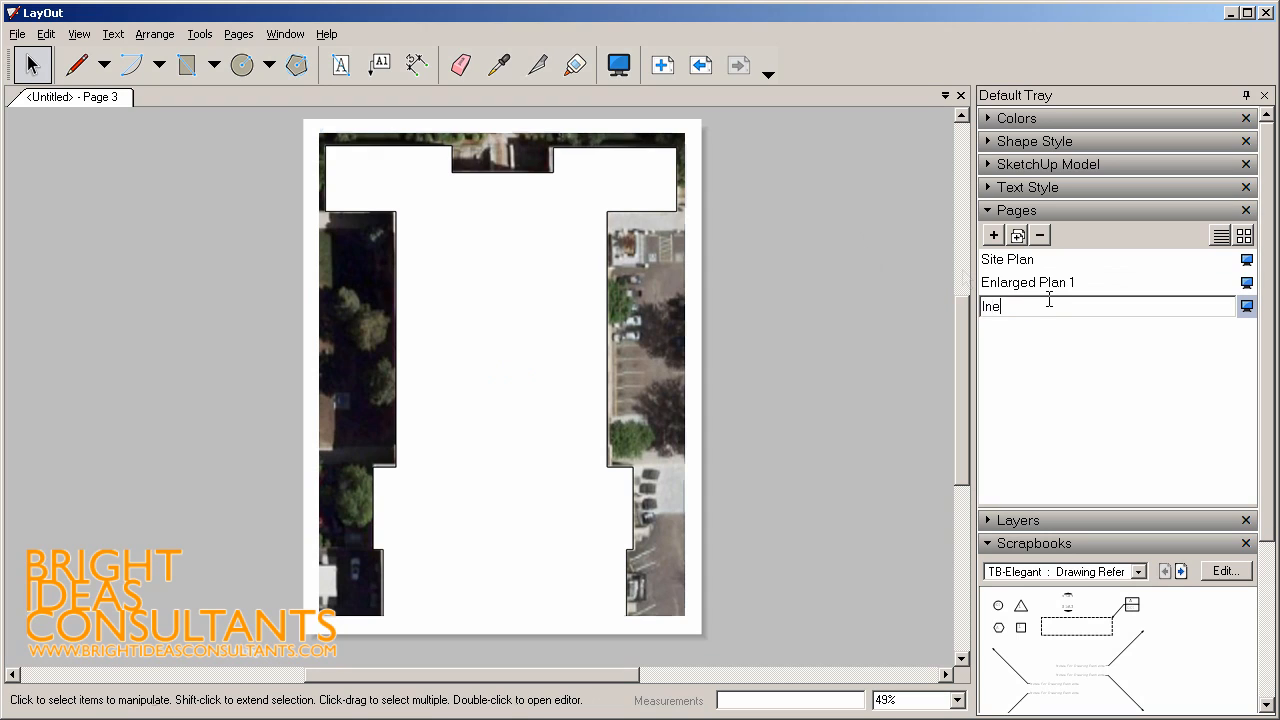
type("Enlargee")
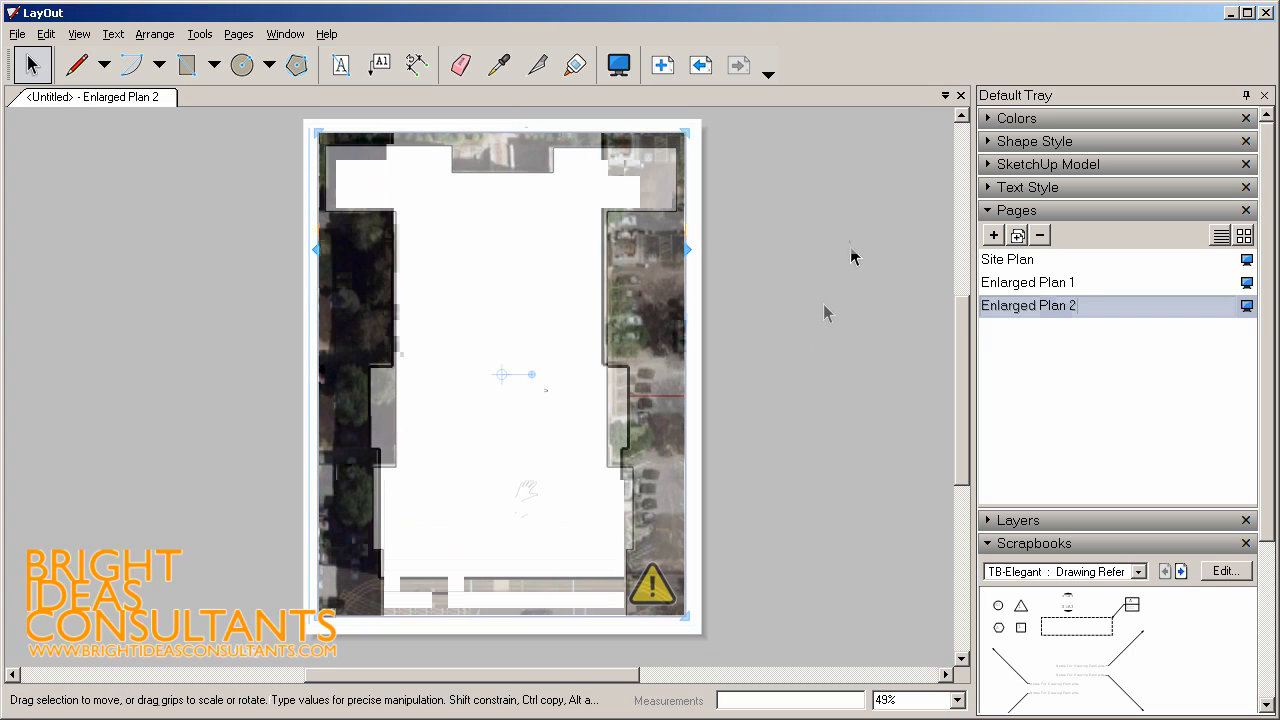
Step back through the pages to the Site Plan page
left_click(698, 64)
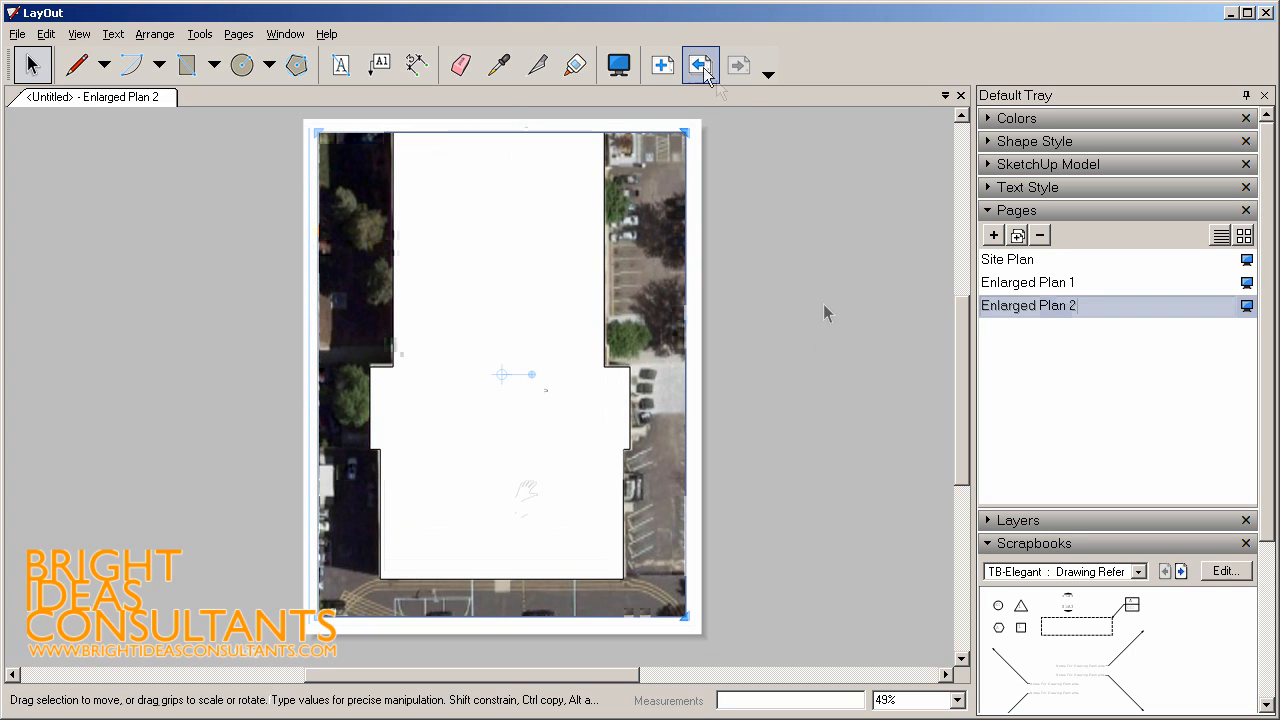
left_click(700, 62)
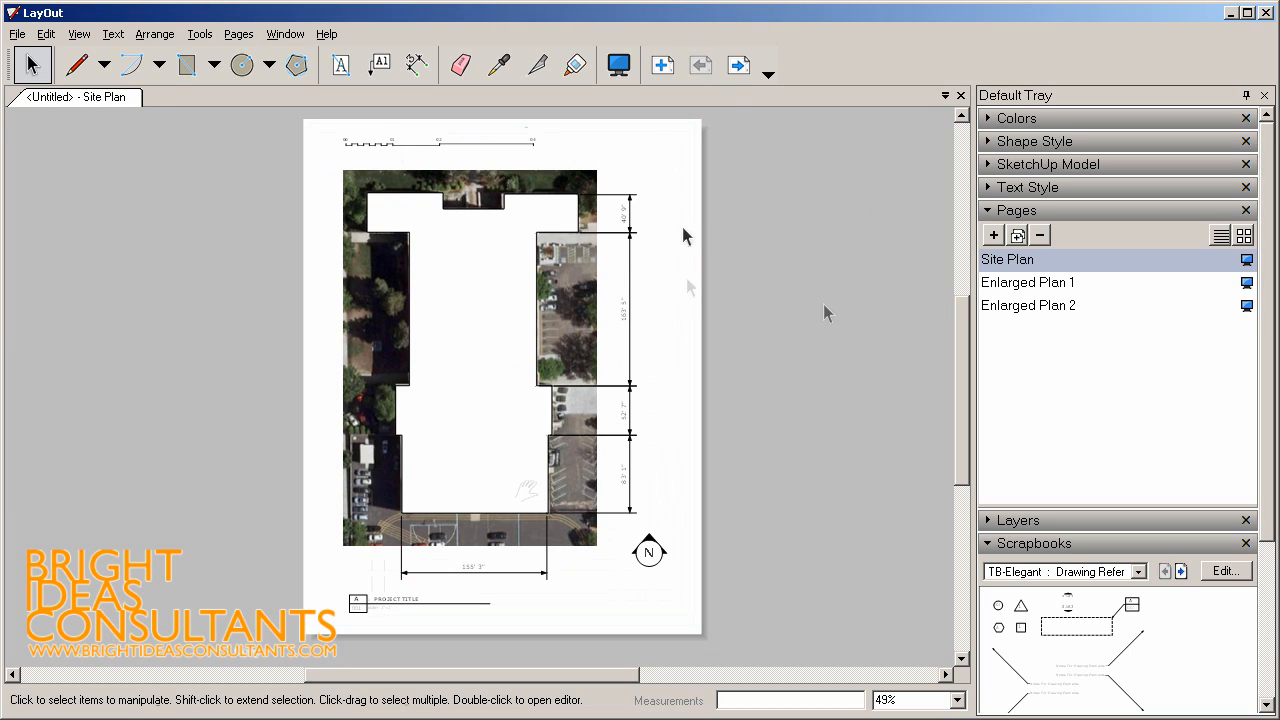
Render the Site Plan viewport as vector linework over the faded aerial image
left_click(736, 64)
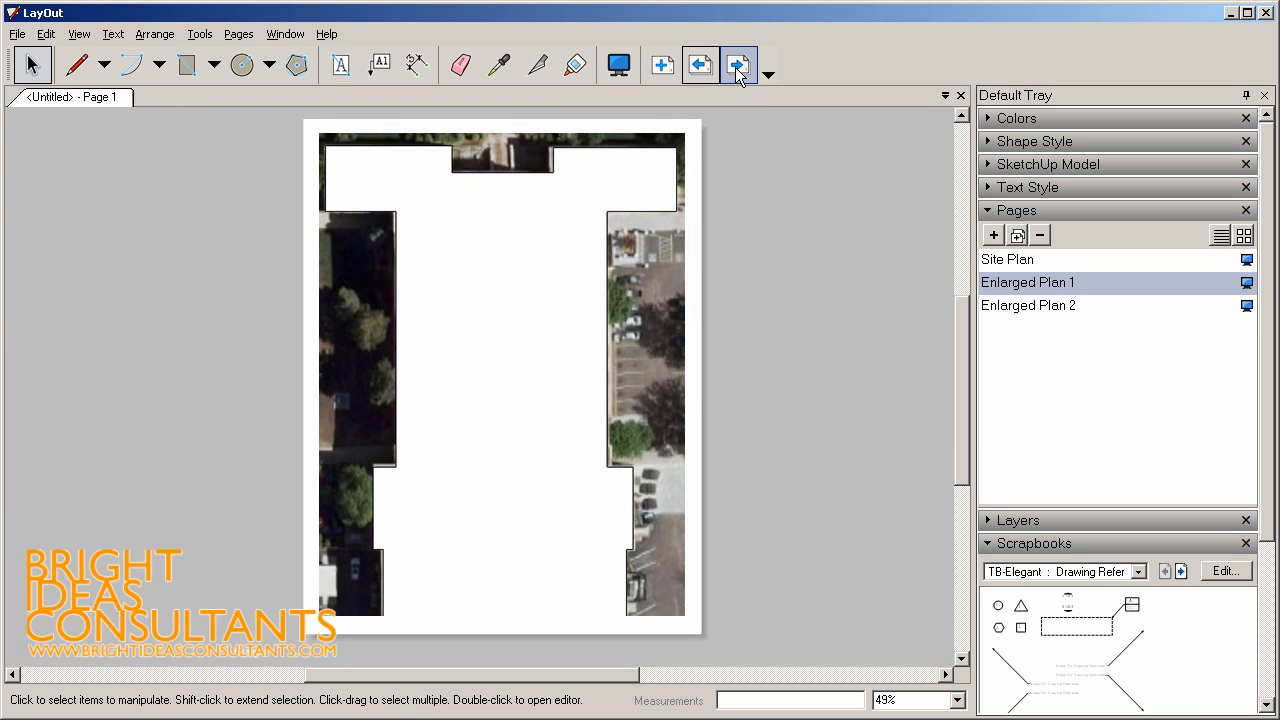
mouse_move(272, 218)
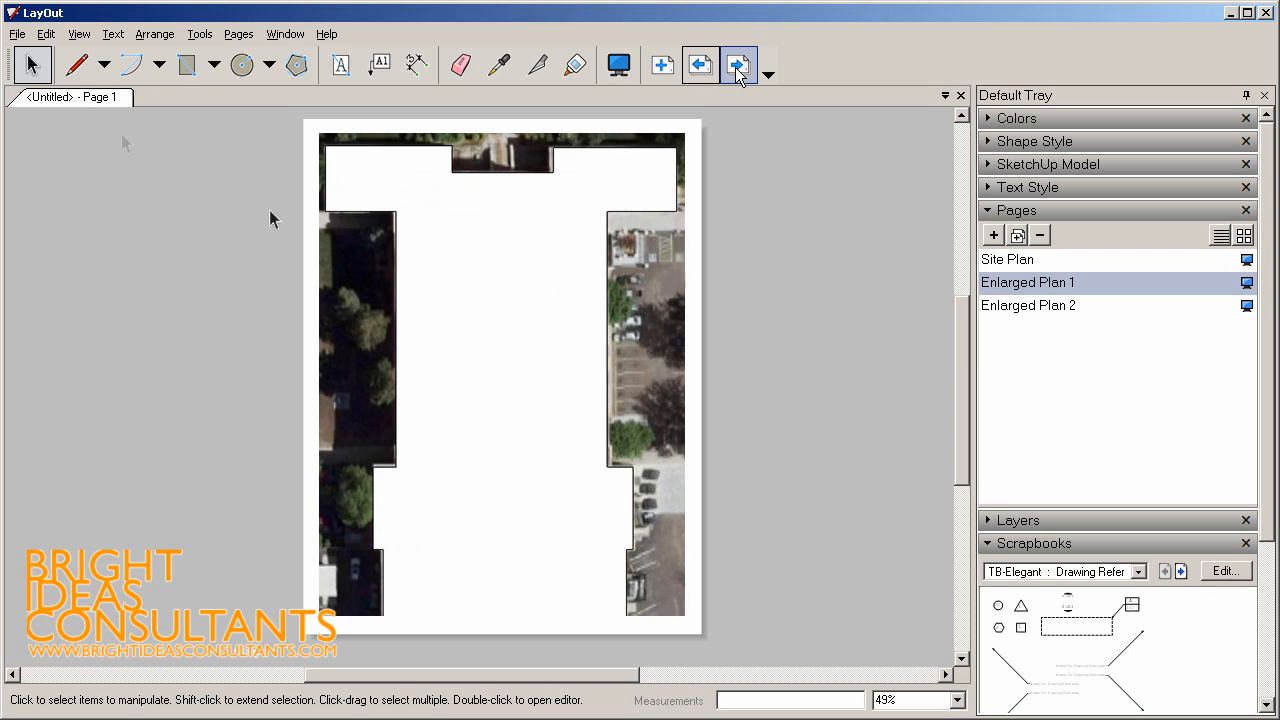
left_click(16, 32)
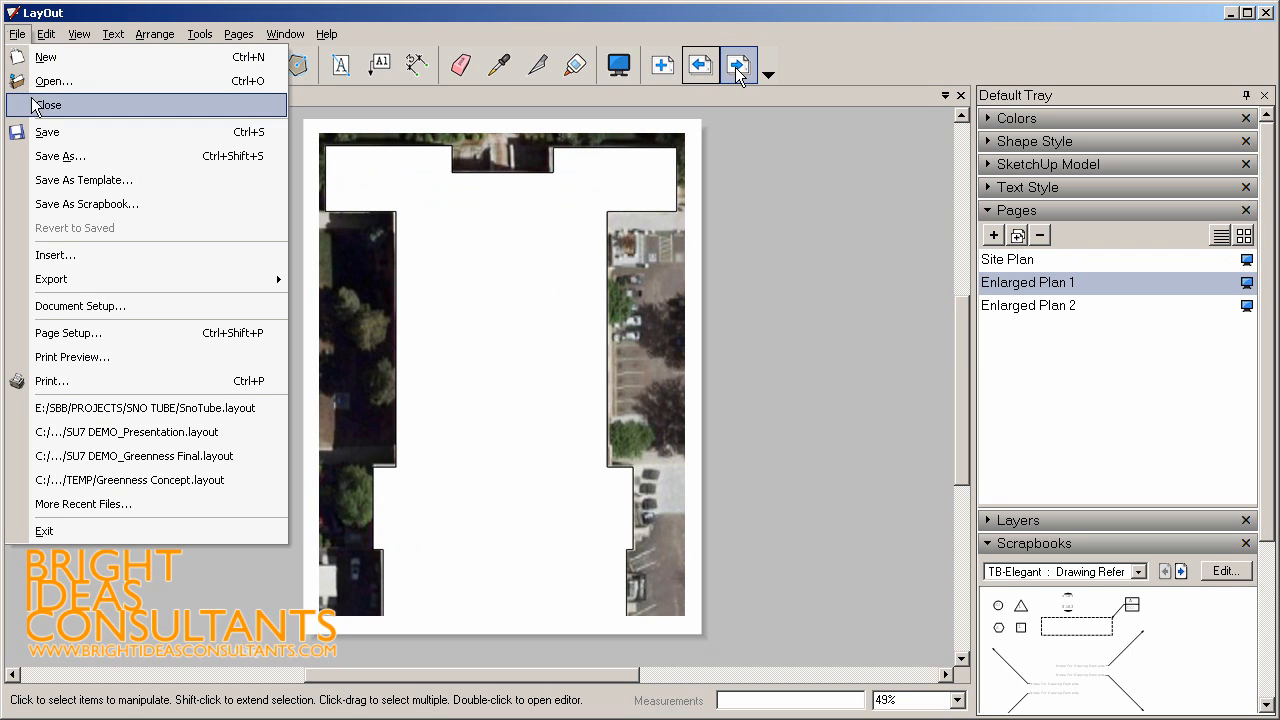
mouse_move(52, 280)
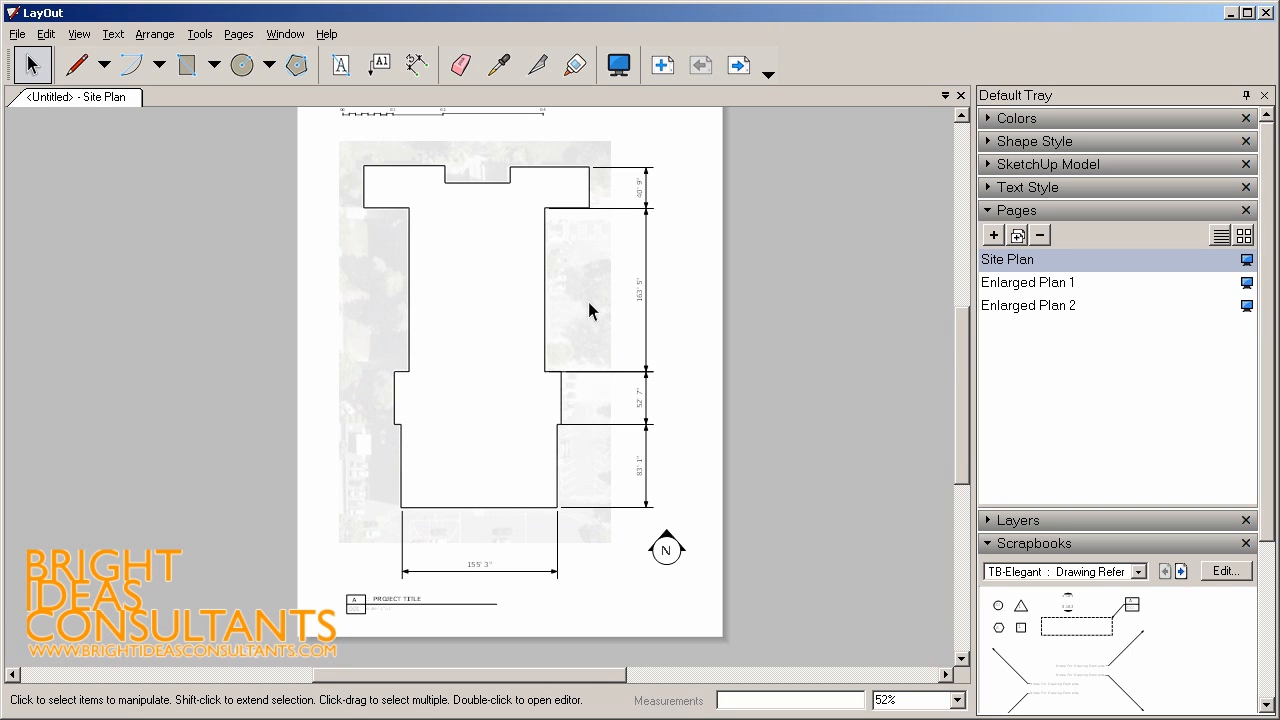
scroll("down", 3)
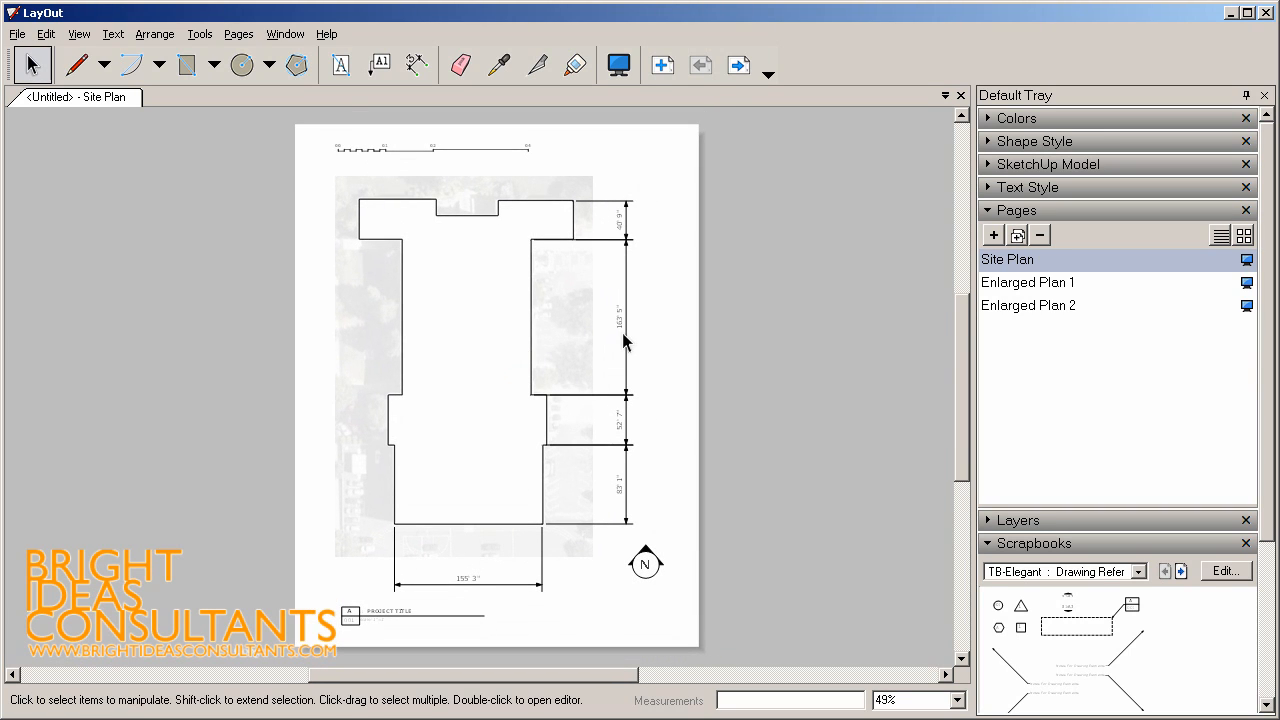